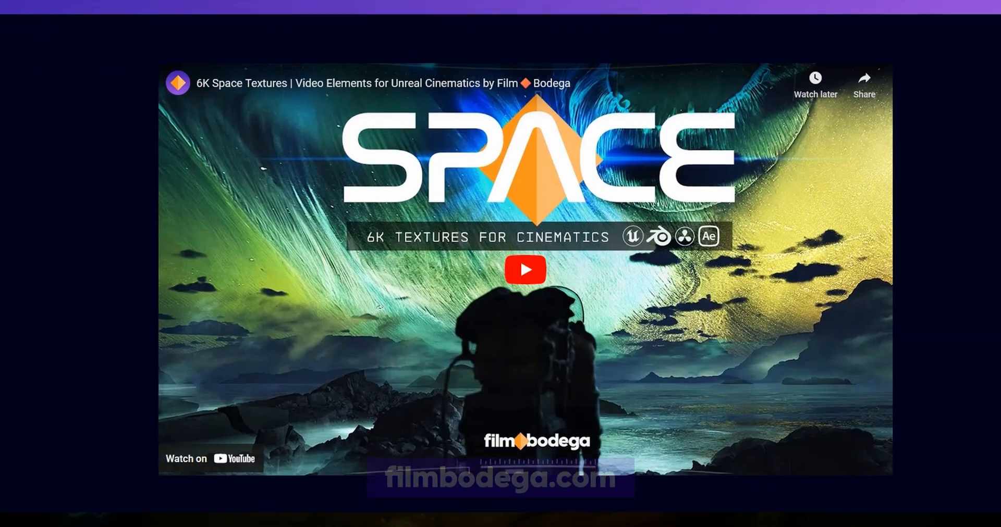
# Select the 3 Asteroid rock and scale it up to dwarf the other six asteroids.
pyautogui.scroll(-3)
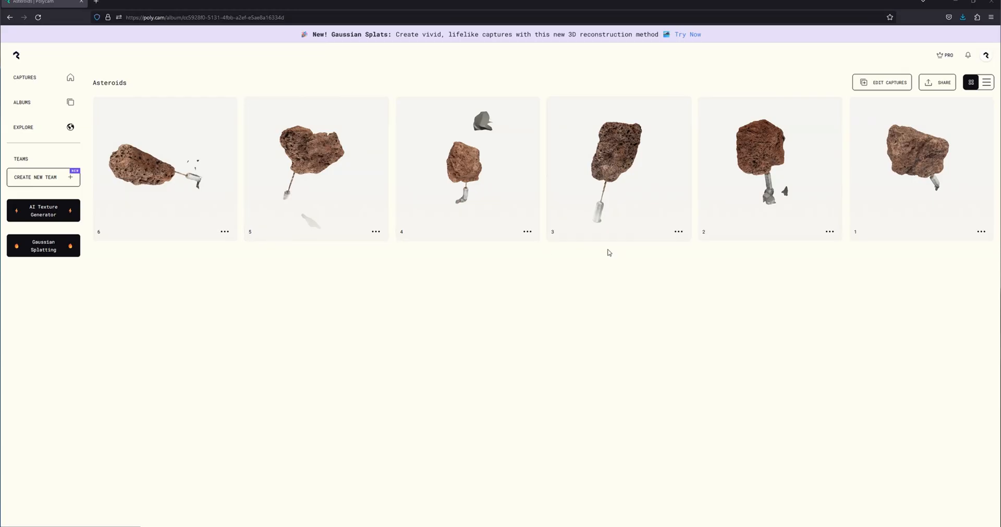
pyautogui.click(617, 169)
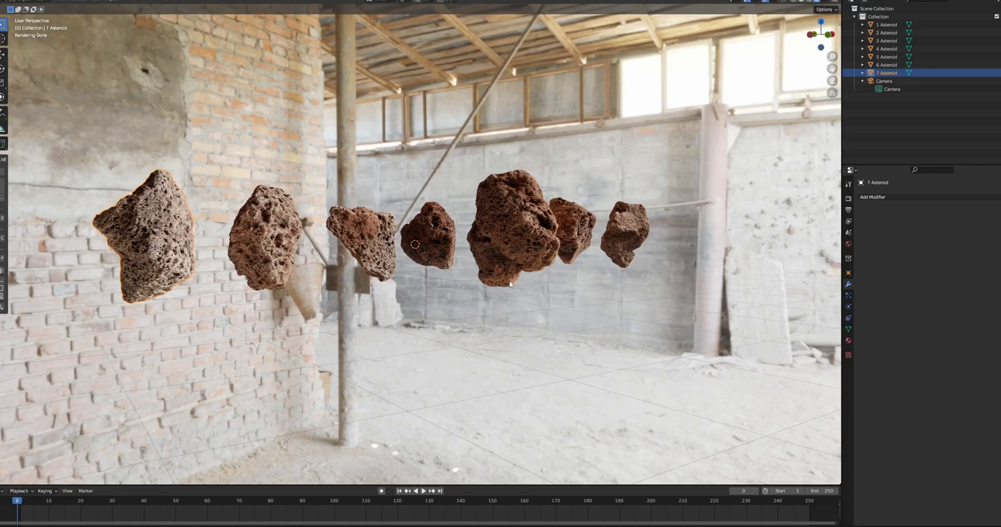
pyautogui.click(886, 41)
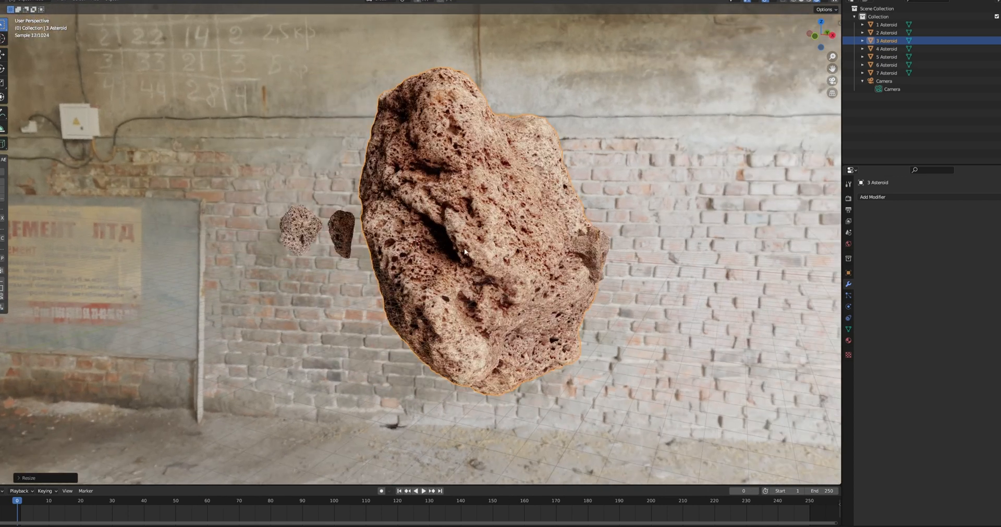
pyautogui.moveTo(687, 337)
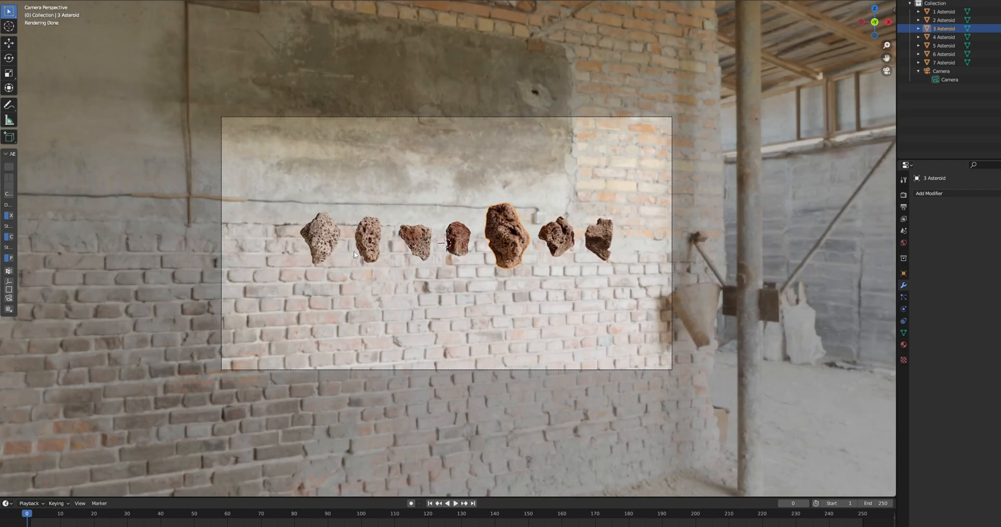
pyautogui.moveTo(660, 136)
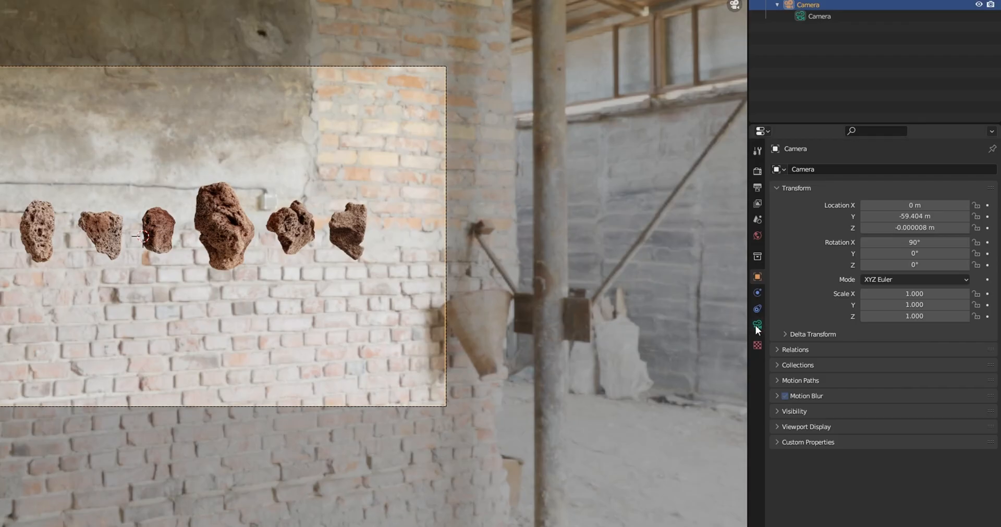
# Show the camera's lens settings and inspect its 50 mm focal length field.
pyautogui.click(757, 324)
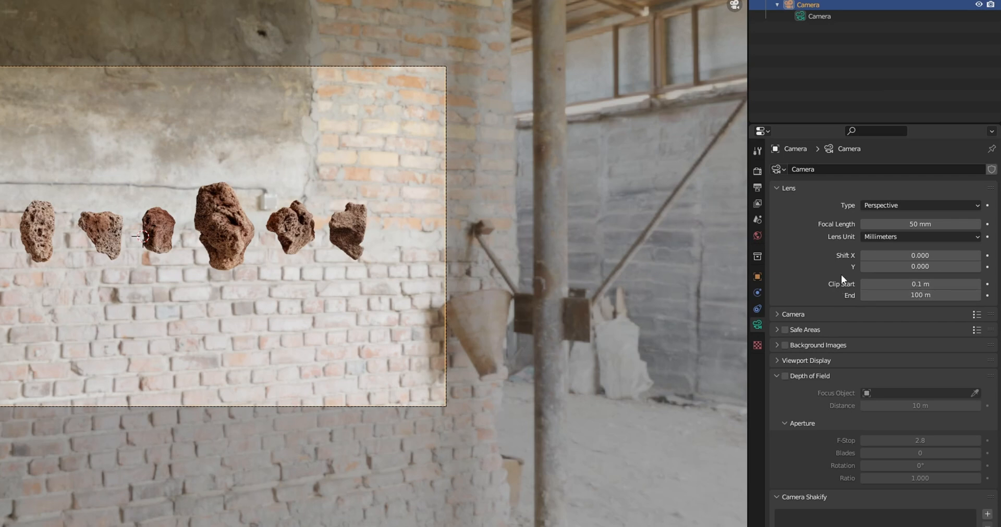
pyautogui.doubleClick(920, 295)
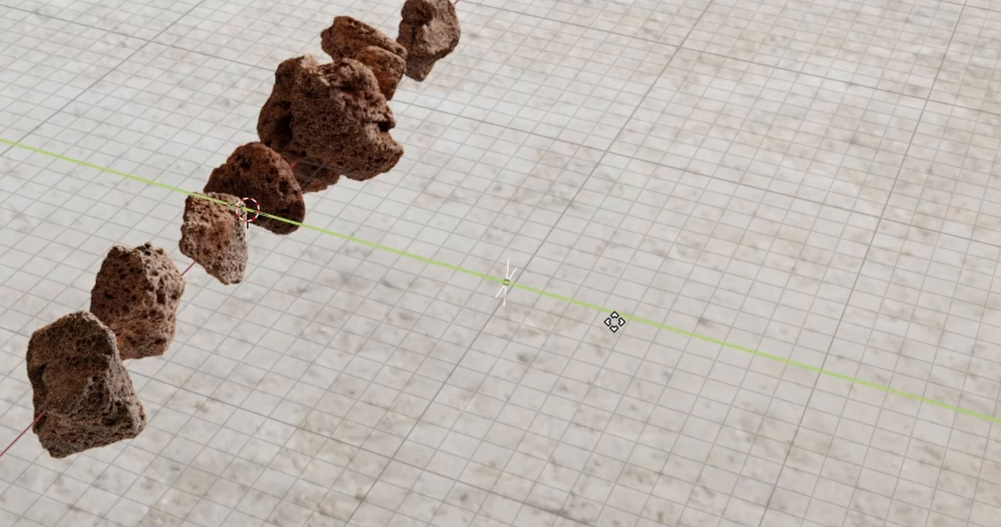
# Parent the seven asteroids to the central empty using Object (Keep Transform).
pyautogui.click(112, 357)
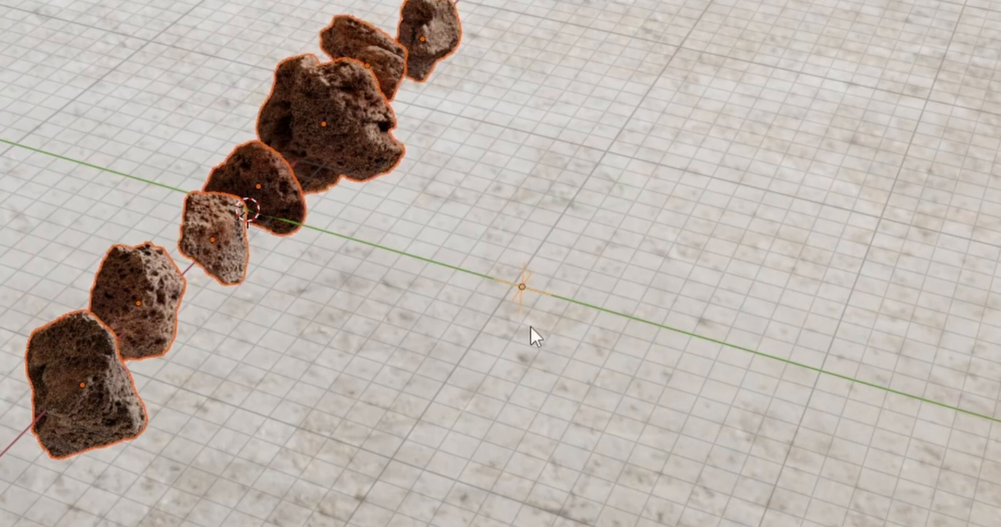
pyautogui.press('ctrl+p')
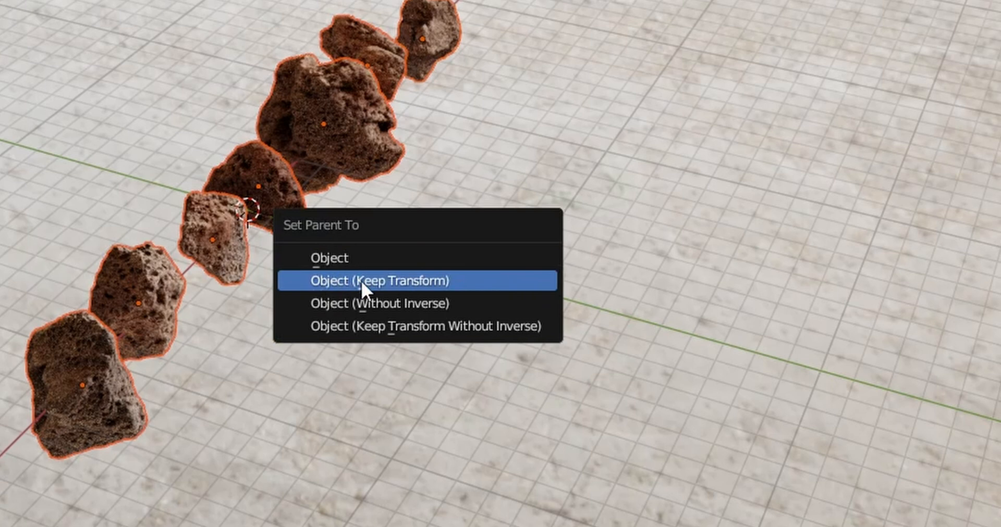
pyautogui.click(379, 282)
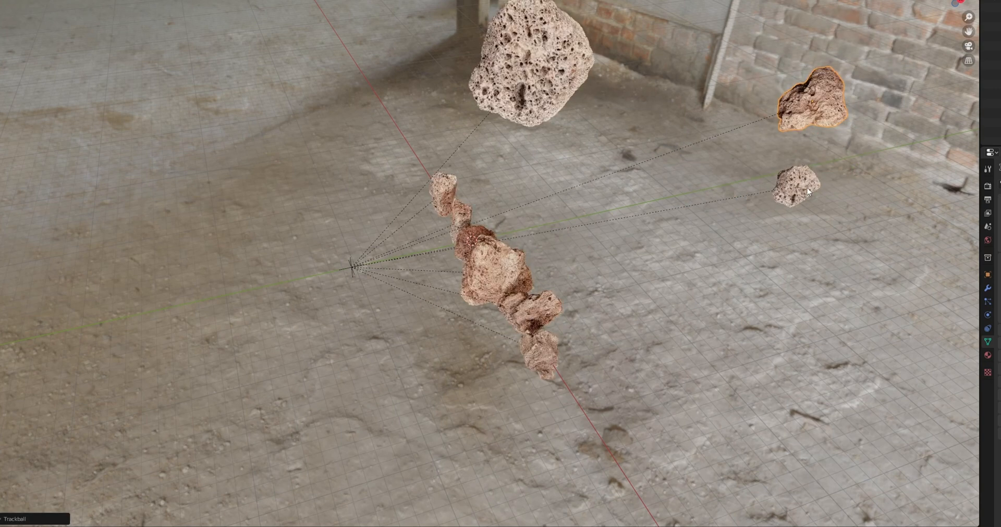
# Trackball-rotate the empty so its child asteroids tumble out into a scattered field.
pyautogui.moveTo(807, 192); pyautogui.dragTo(760, 316)
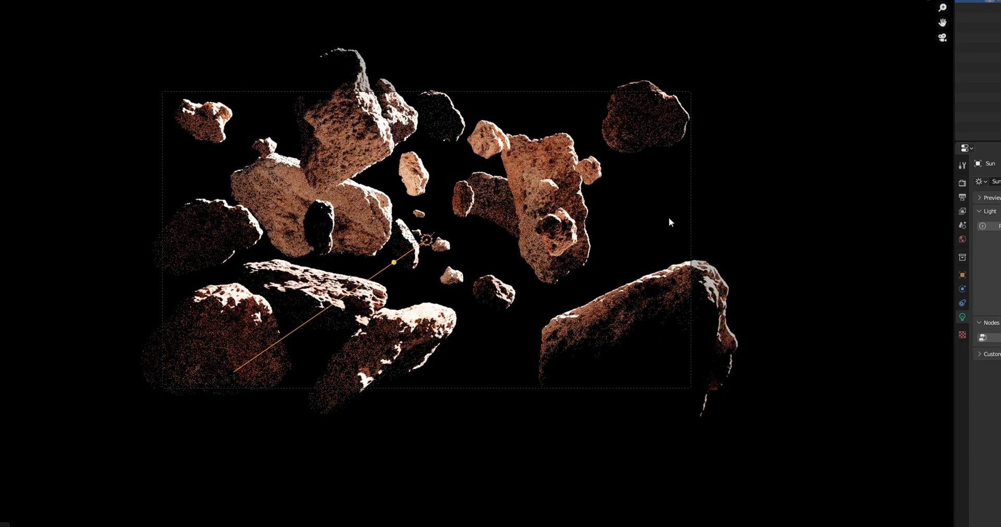
pyautogui.moveTo(544, 255)
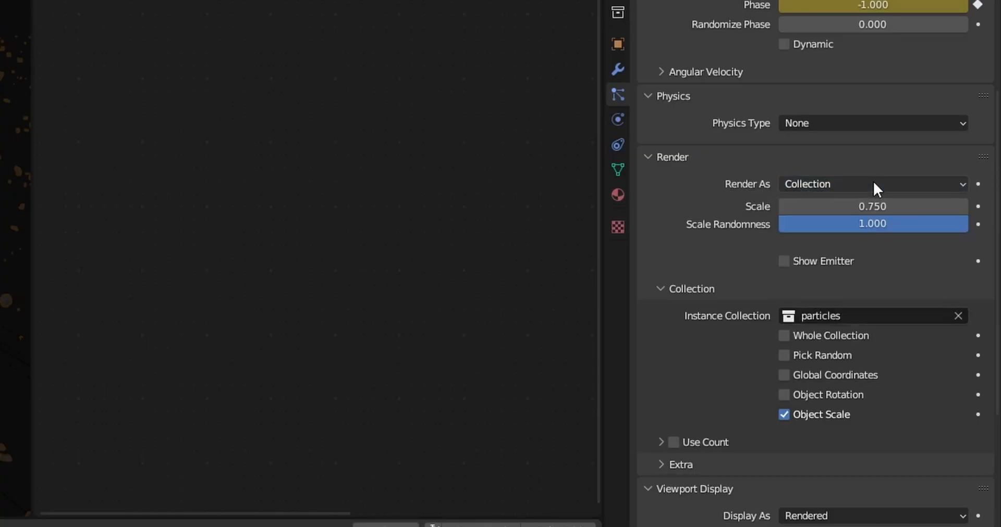
# Render the particles as the particles collection at scale 0.75 with randomness 1.
pyautogui.scroll(-3)
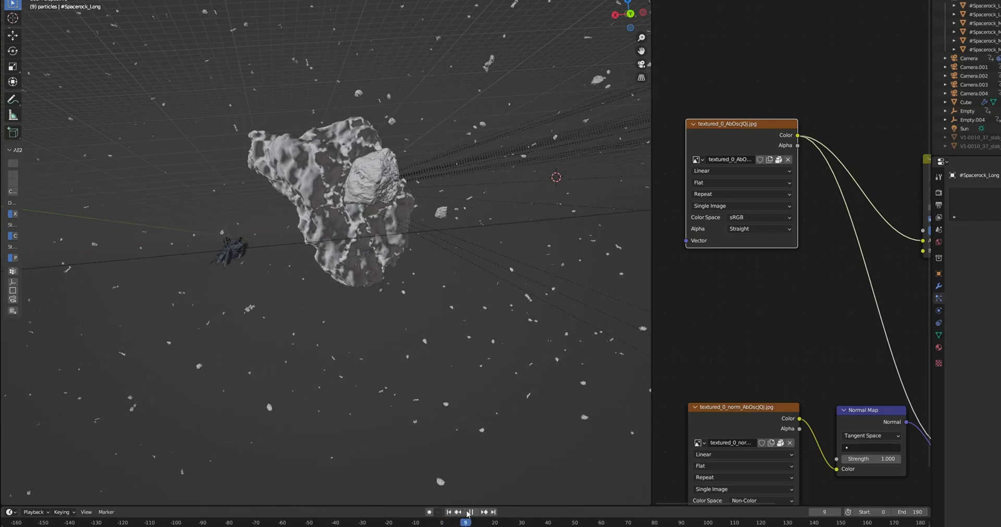
pyautogui.click(470, 512)
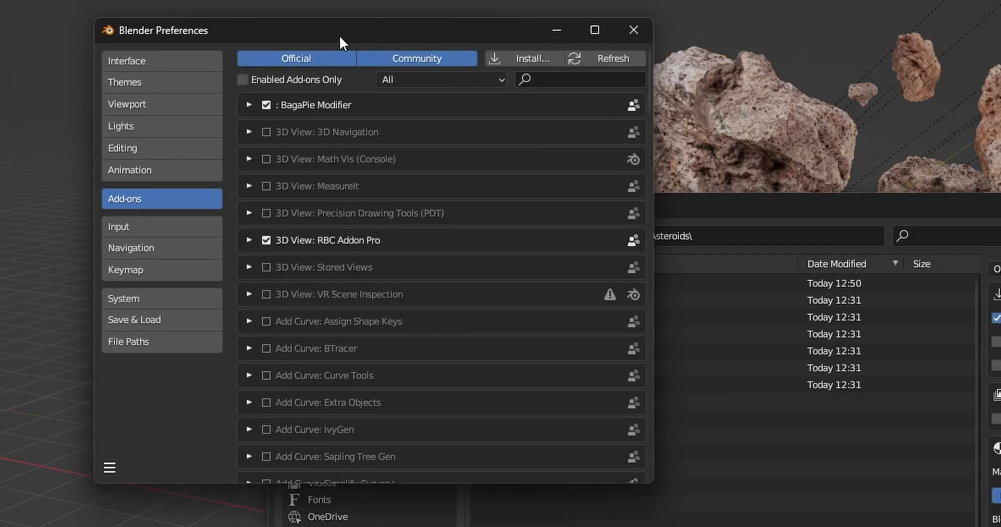
# Enable Import Images as Planes and import 20 - Gravity.mp4 as a plane among the asteroids.
pyautogui.write('images')
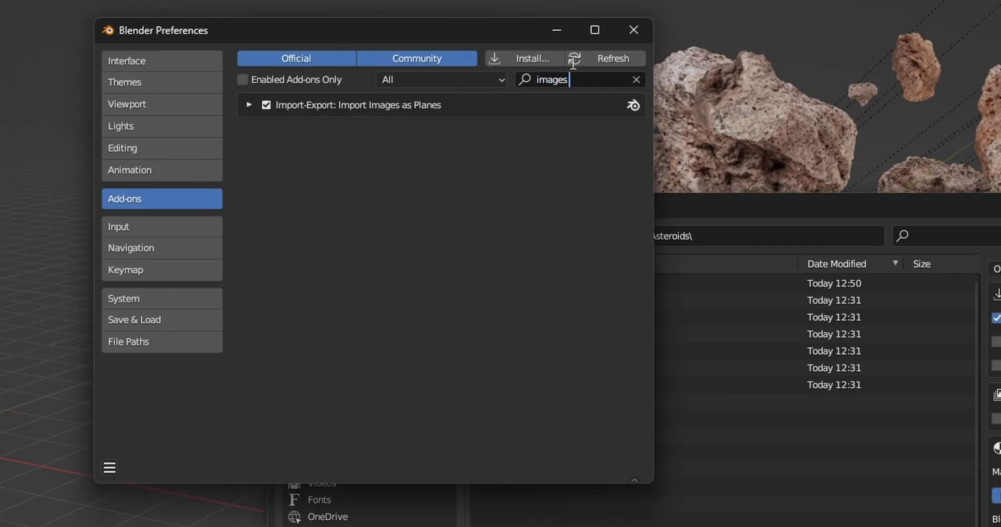
pyautogui.moveTo(236, 105)
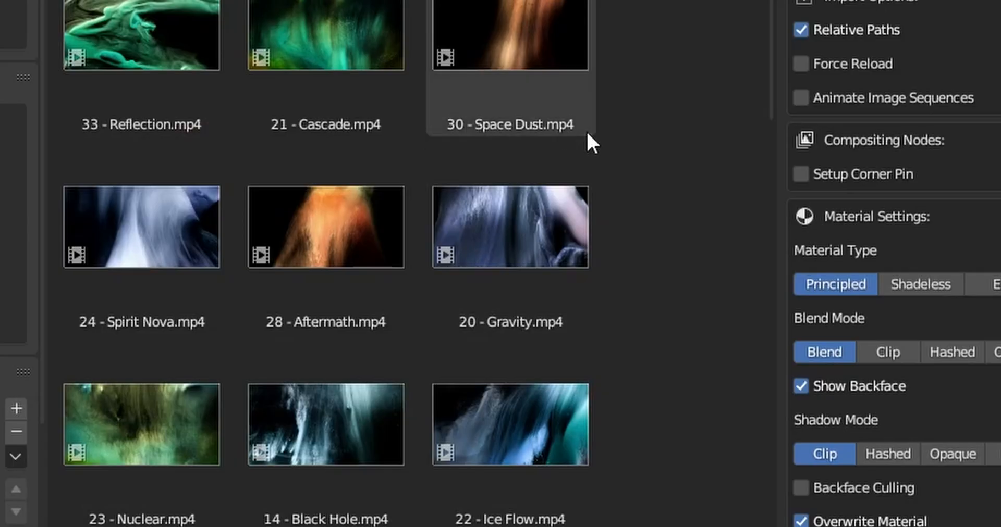
pyautogui.scroll(-3)
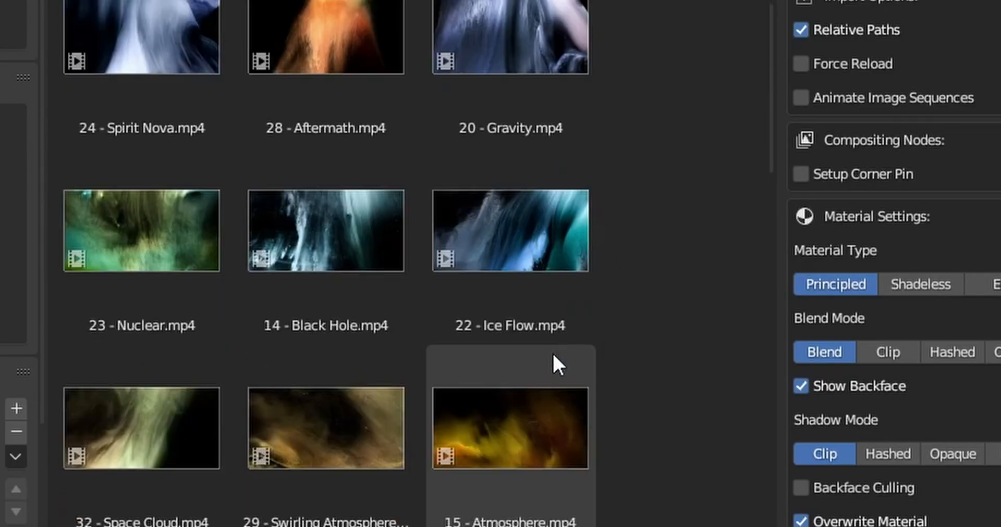
pyautogui.scroll(-3)
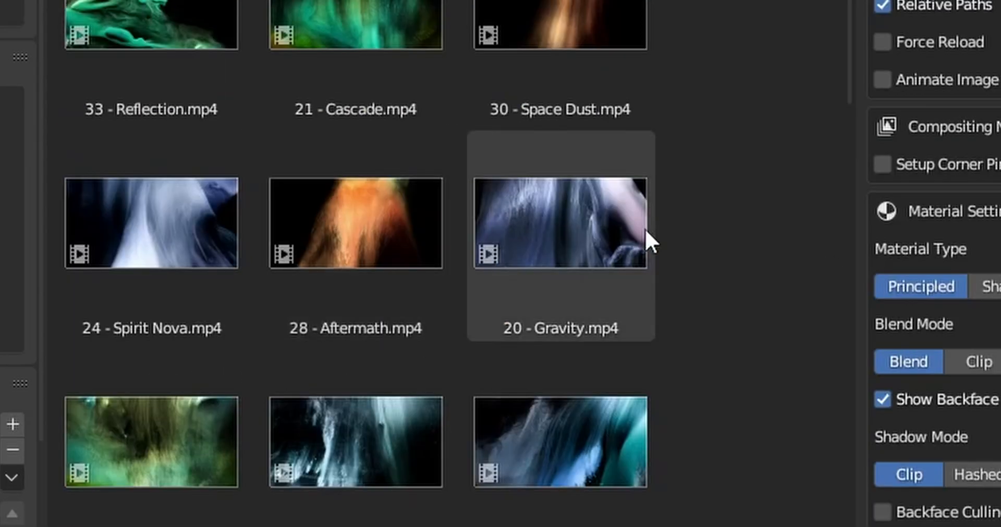
pyautogui.click(559, 223)
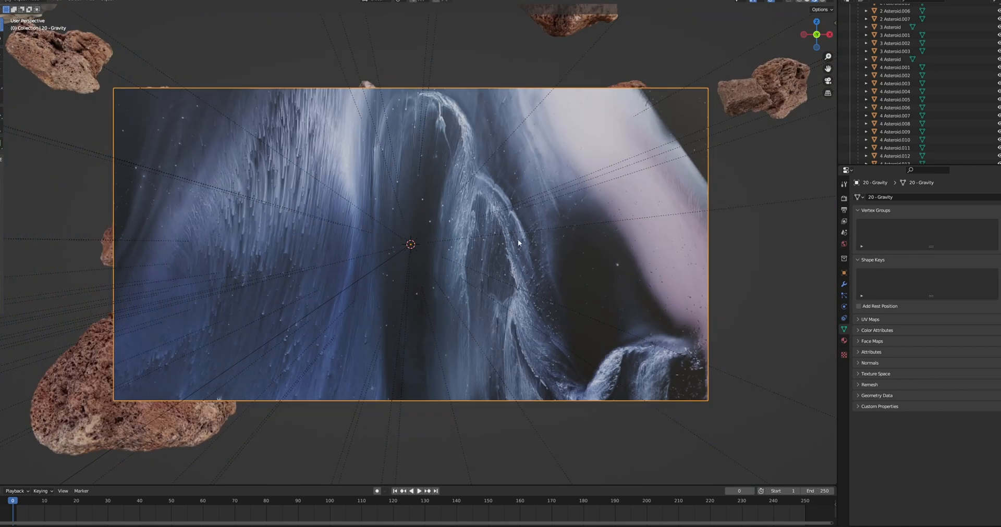
pyautogui.moveTo(712, 298)
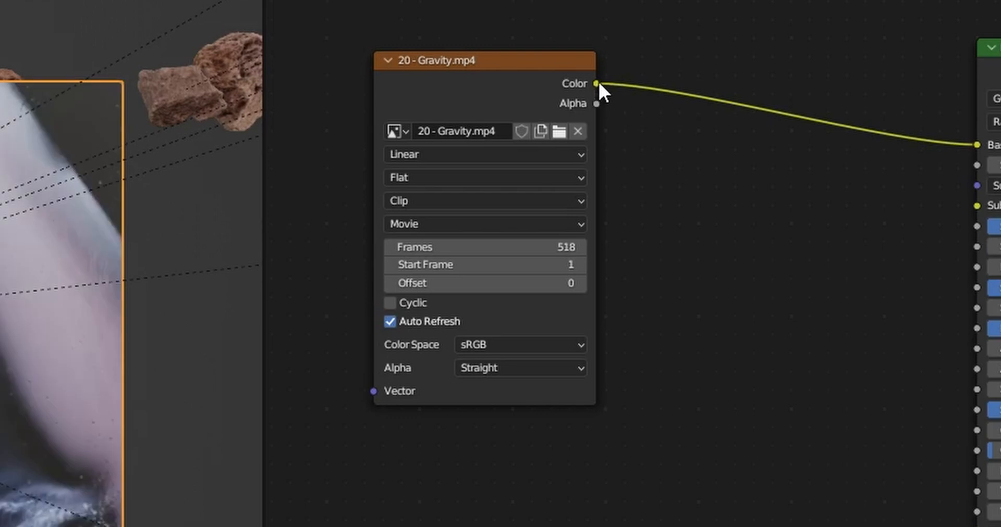
pyautogui.moveTo(965, 495)
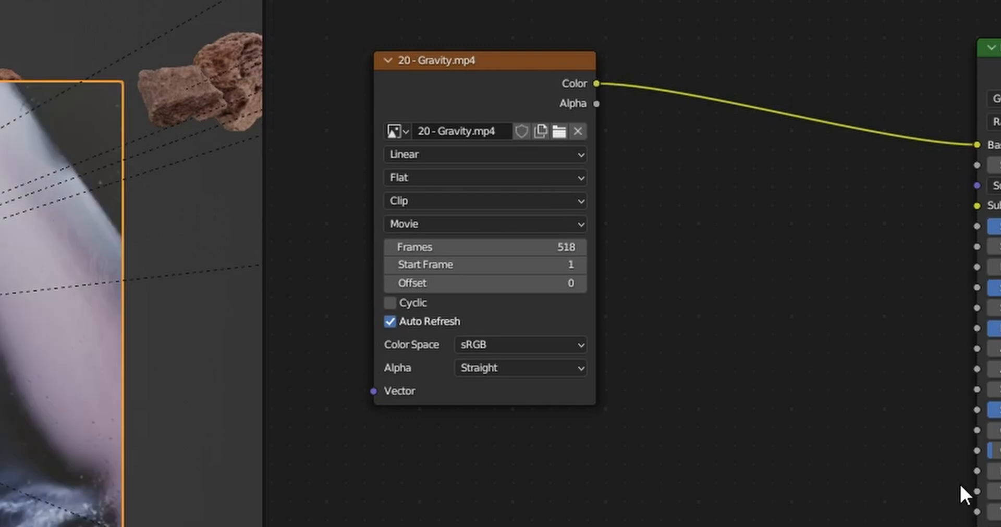
pyautogui.moveTo(838, 359)
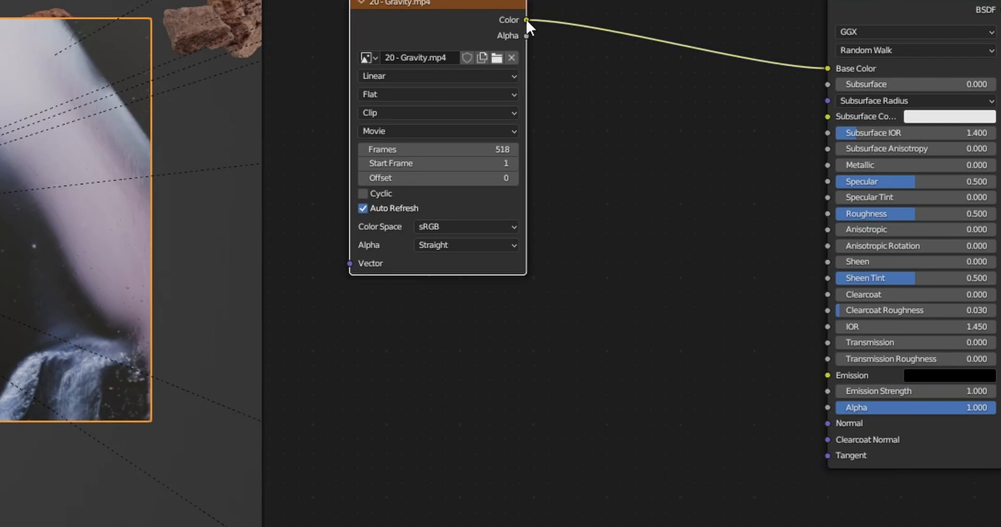
# Connect the movie texture's Color output to the Principled BSDF Emission input at strength 5.
pyautogui.moveTo(524, 20); pyautogui.dragTo(827, 375)
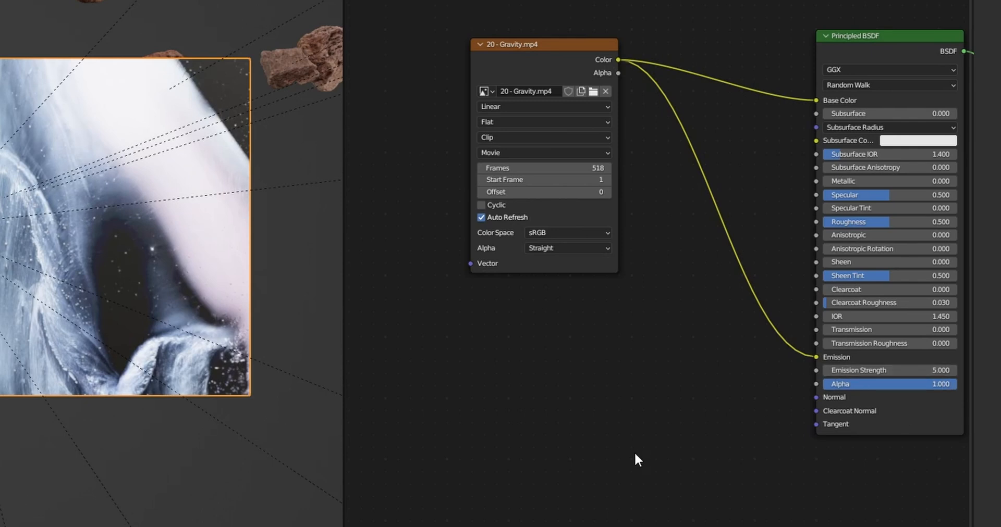
pyautogui.moveTo(610, 60)
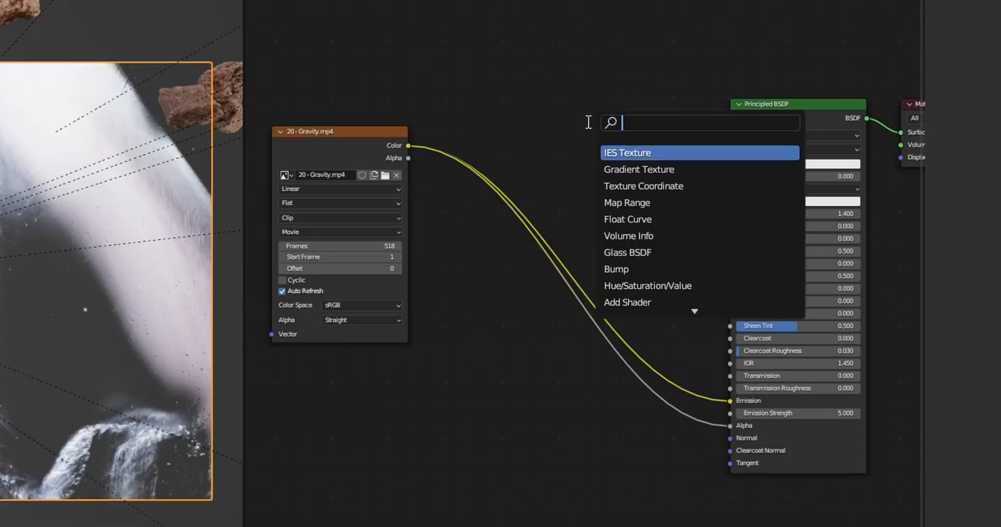
# Add a Color Ramp into Alpha, pull its white stop inward and set B-Spline interpolation.
pyautogui.write('color')
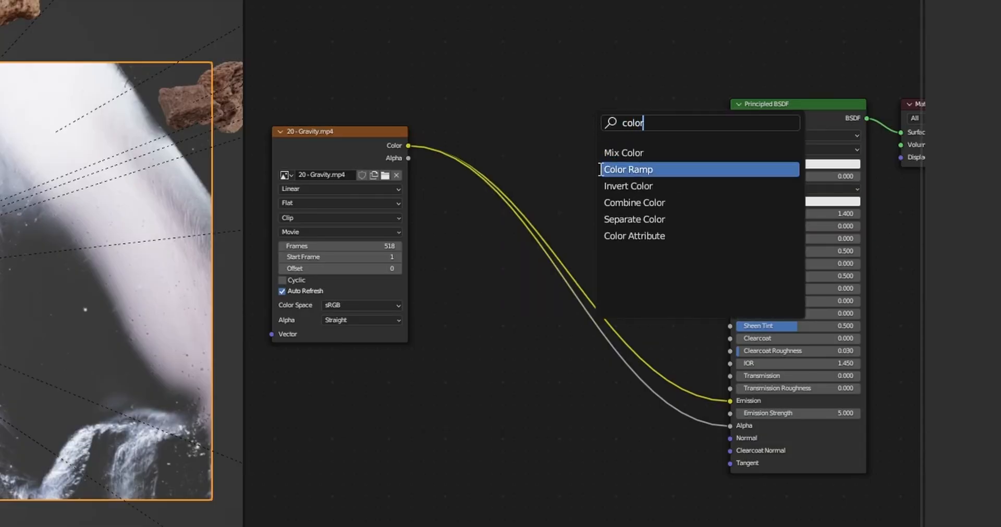
pyautogui.click(627, 169)
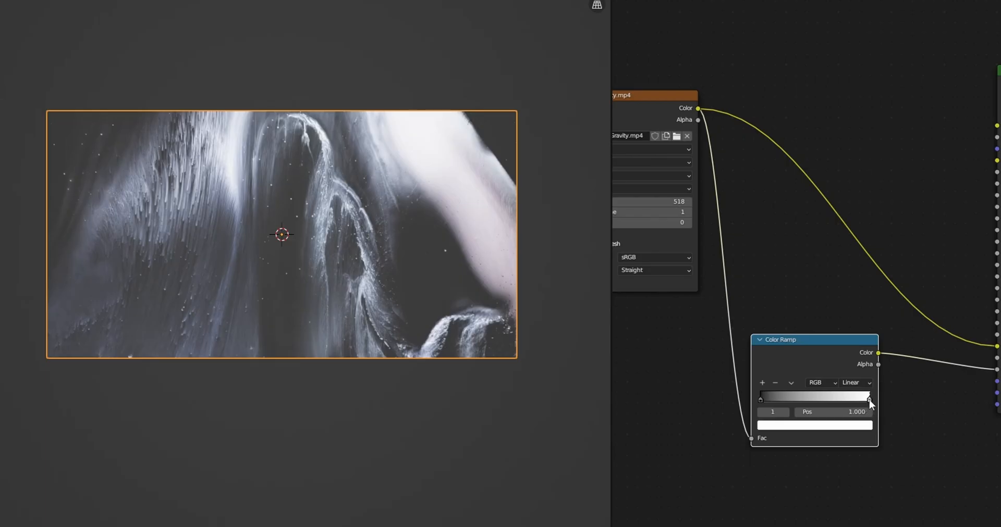
pyautogui.moveTo(868, 396); pyautogui.dragTo(794, 396)
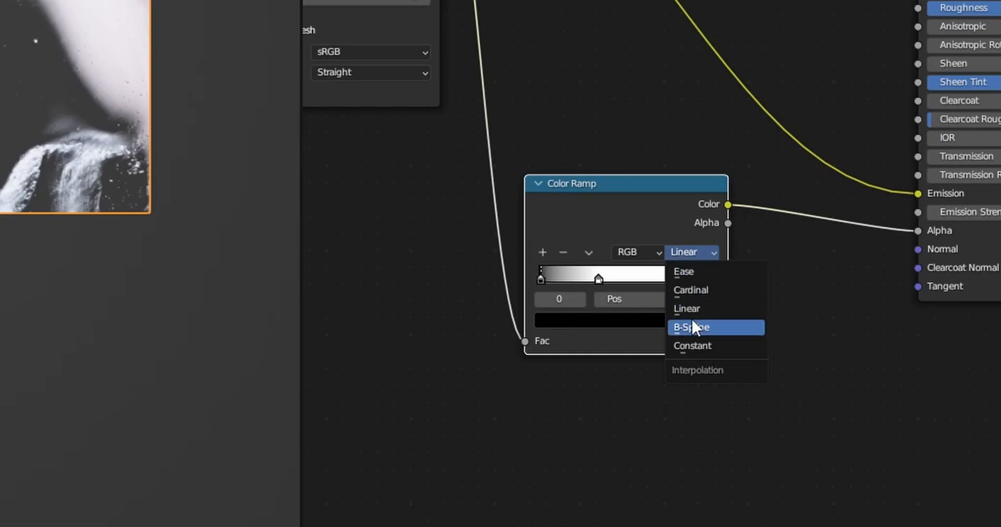
pyautogui.click(689, 327)
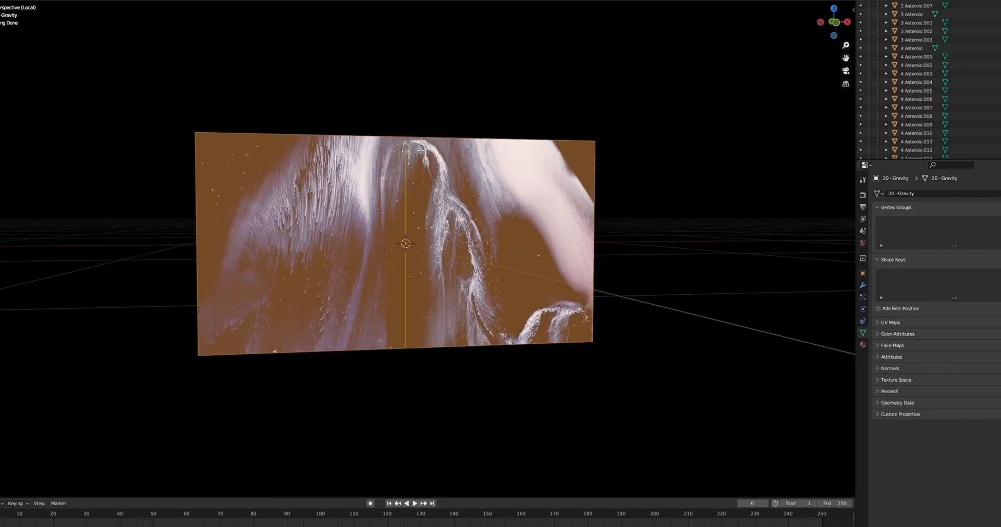
pyautogui.moveTo(421, 136)
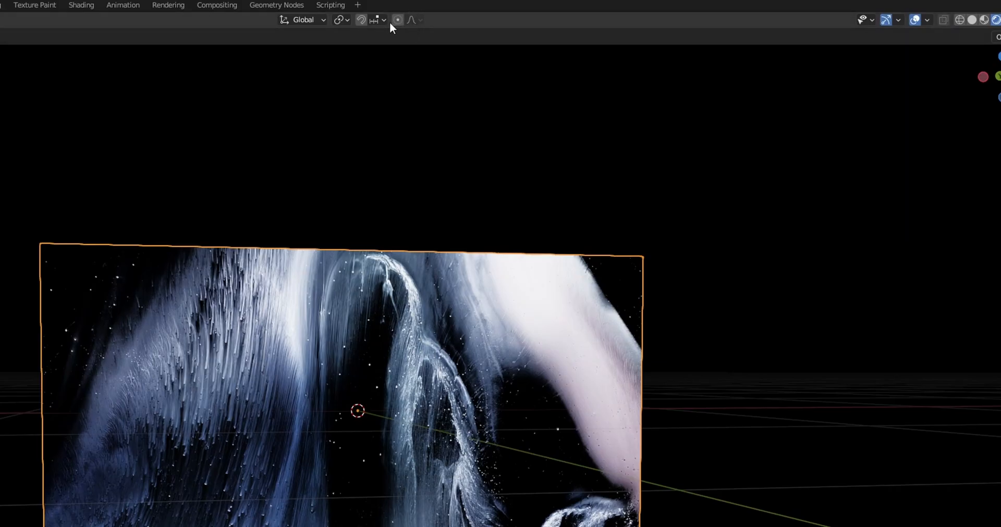
# With Smooth proportional editing, push selected plane vertices along Y to bow the backdrop.
pyautogui.click(397, 19)
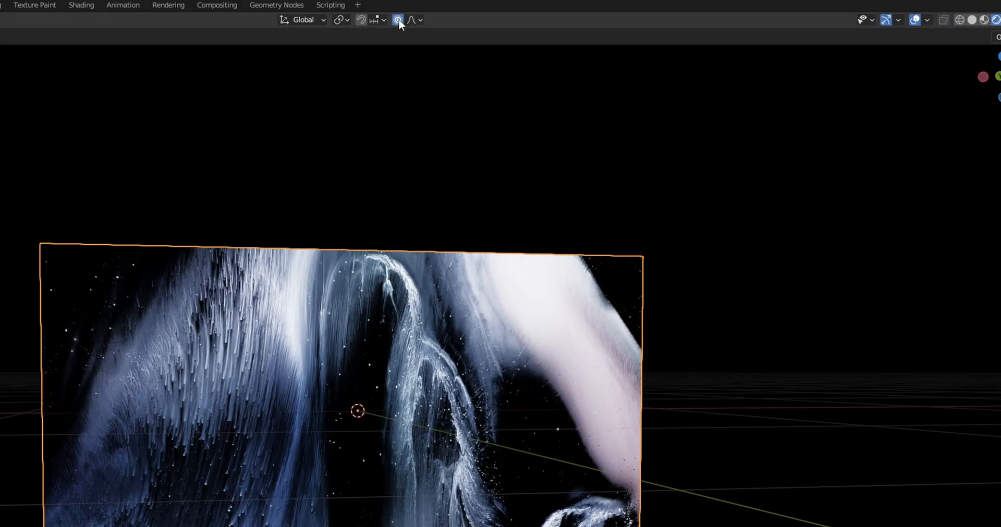
pyautogui.click(412, 20)
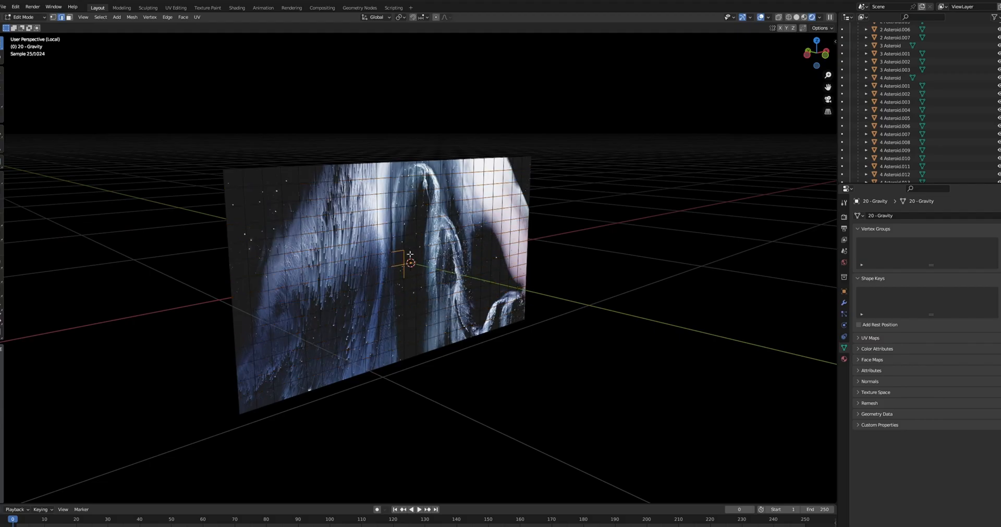
pyautogui.moveTo(409, 256); pyautogui.dragTo(415, 330)
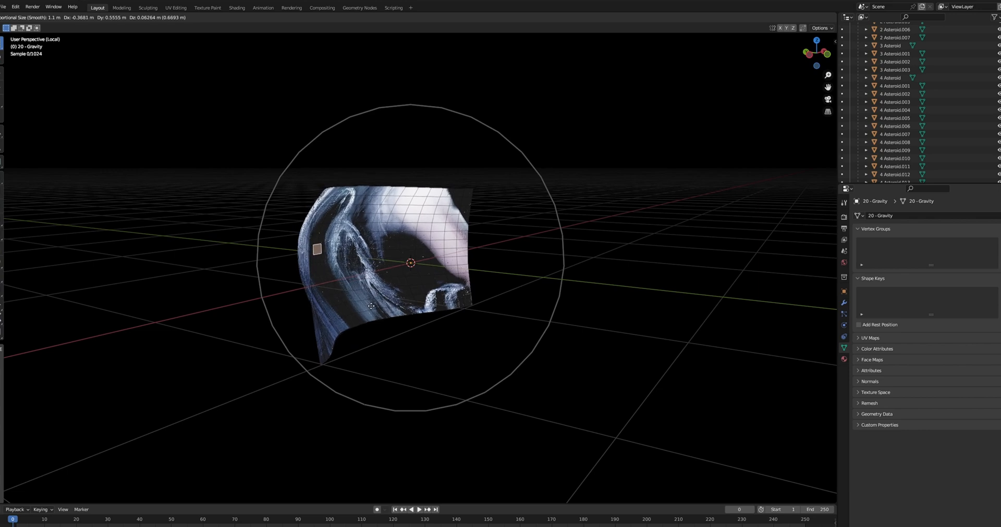
pyautogui.press('Tab')
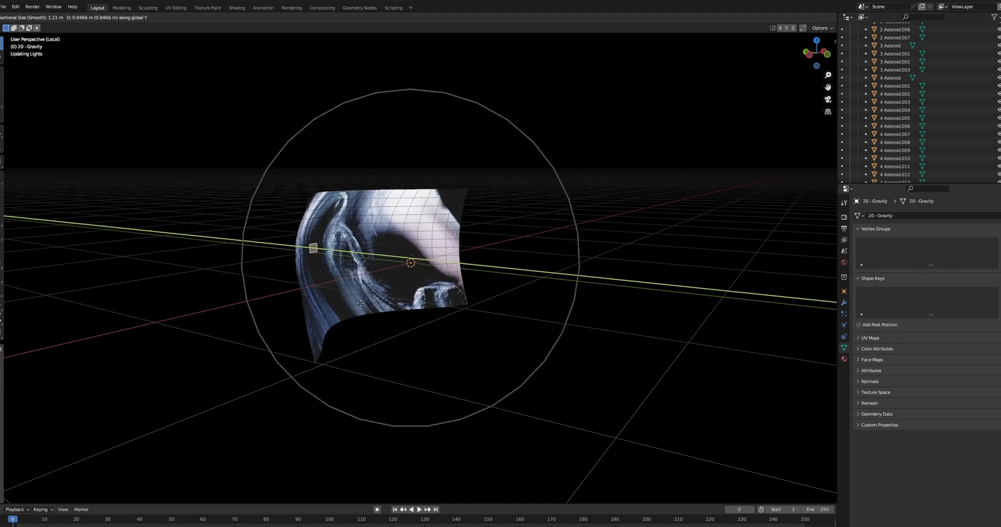
pyautogui.press('Tab')
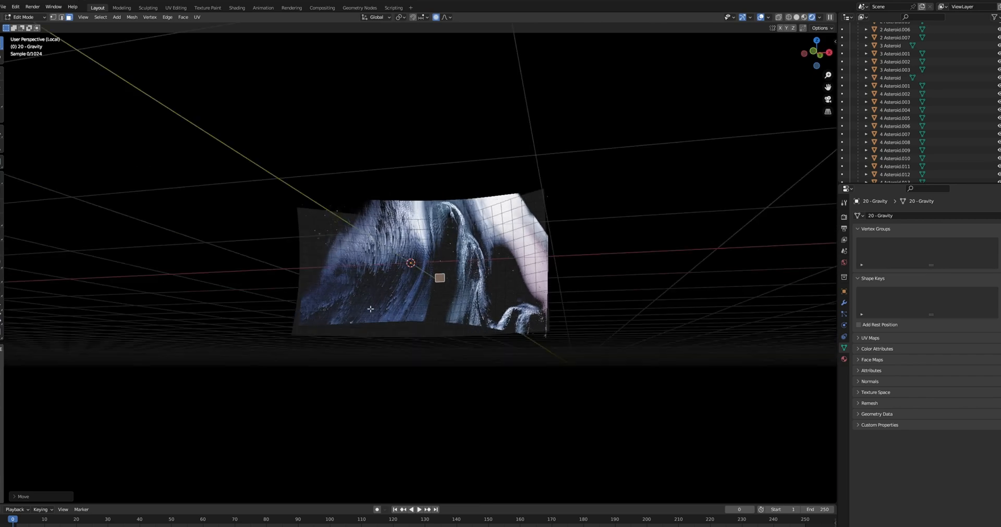
pyautogui.scroll(3)
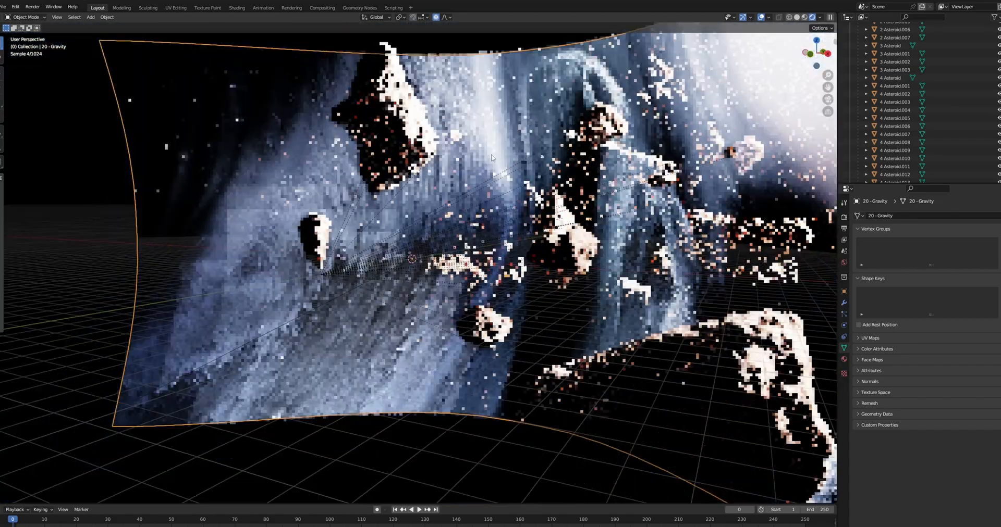
# Shade the video plane smooth and move it far back along Y behind the asteroids.
pyautogui.rightClick(490, 158)
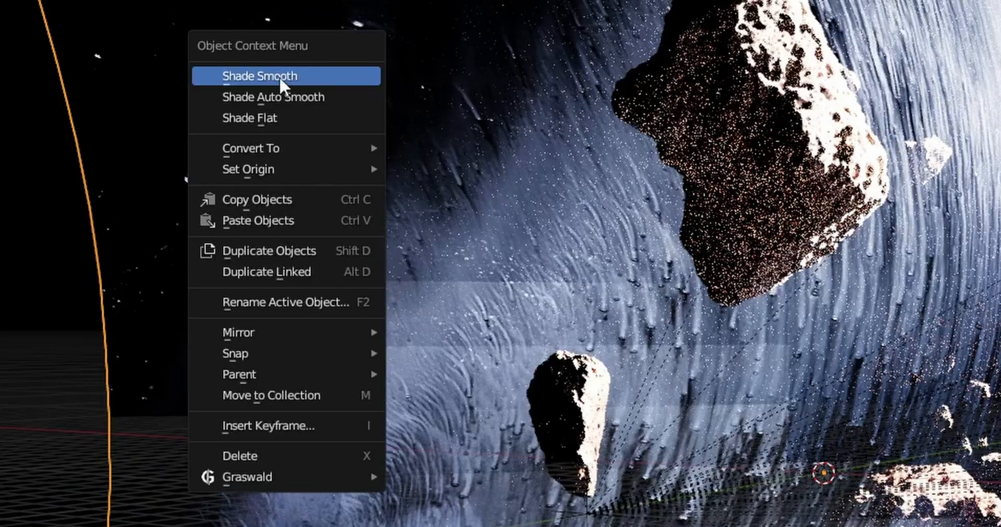
pyautogui.click(260, 75)
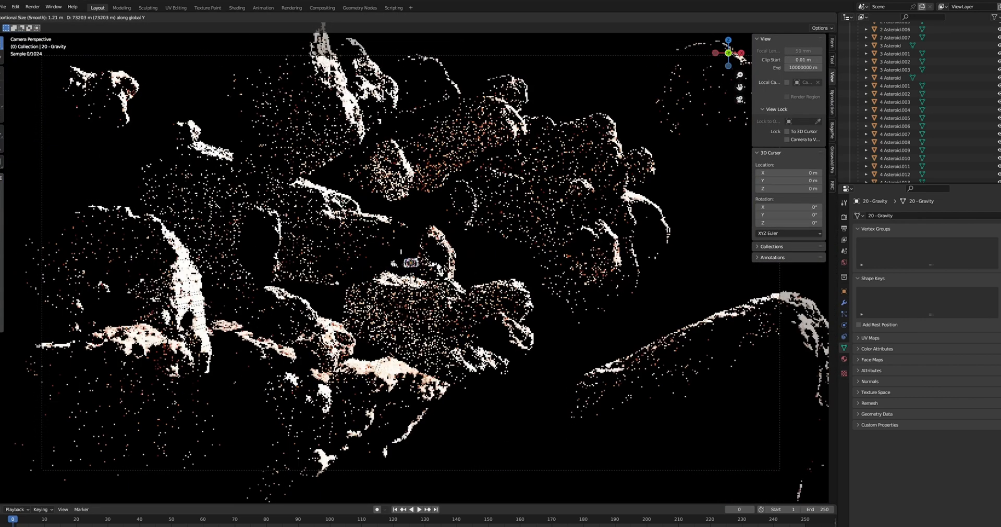
pyautogui.moveTo(415, 262); pyautogui.dragTo(412, 262)
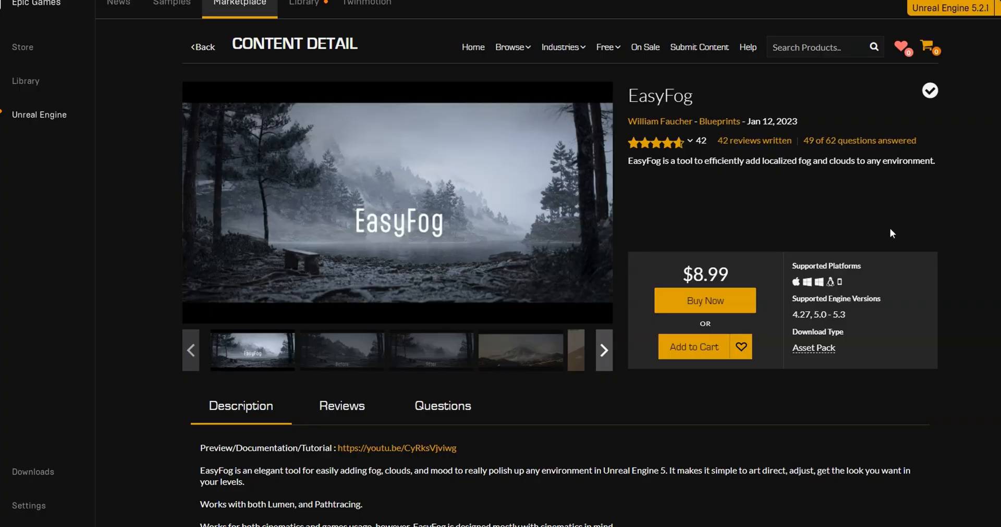
# Flip through two more EasyFog preview images in the Marketplace gallery.
pyautogui.click(429, 351)
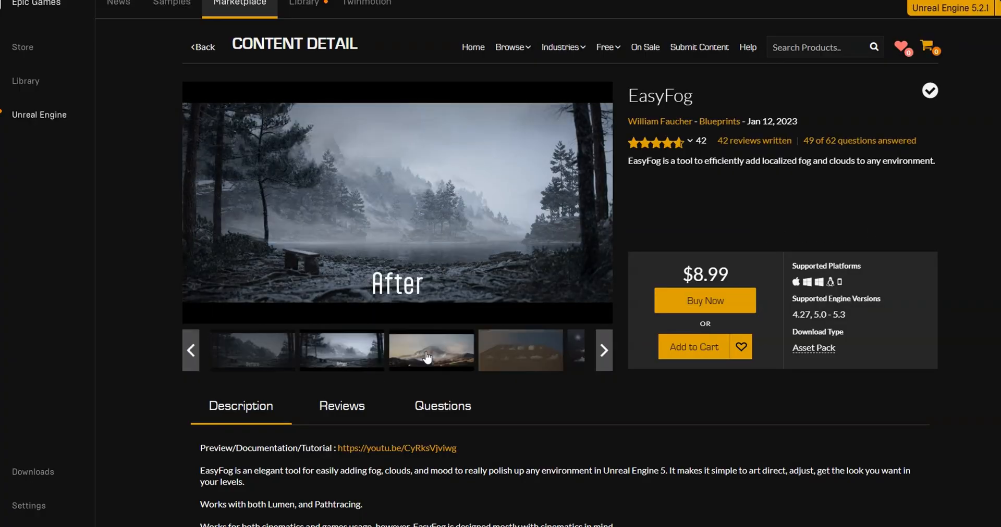
pyautogui.click(430, 350)
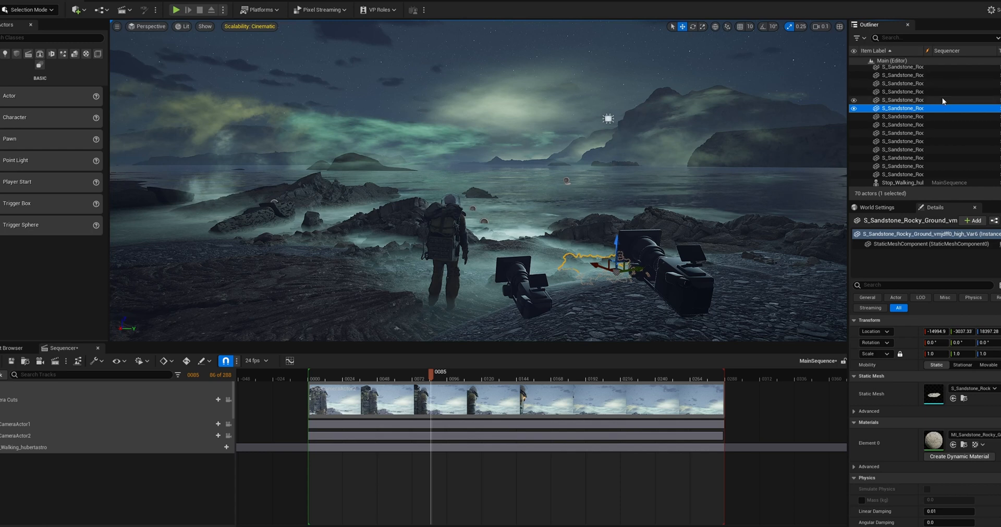
# Create a new folder in Content and name it MP_SPACETEXTURE.
pyautogui.click(870, 75)
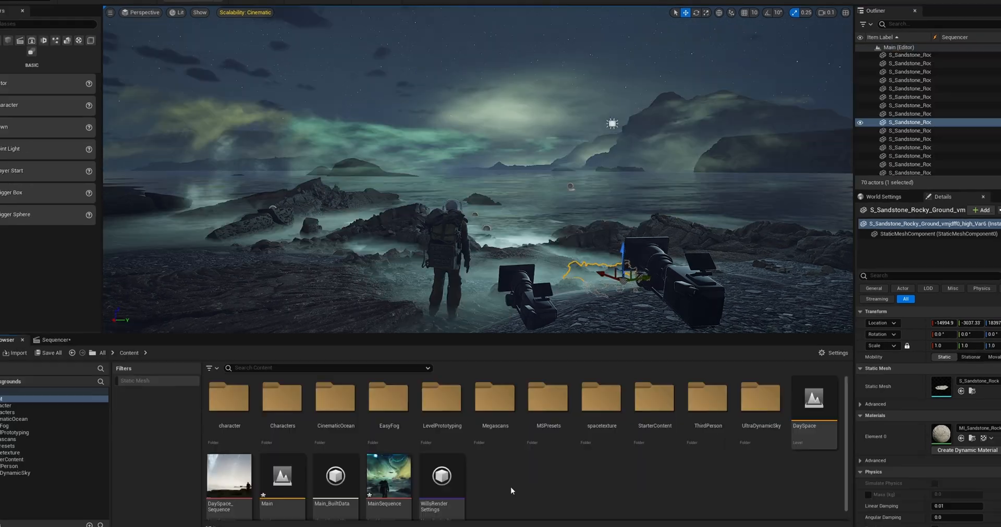
pyautogui.rightClick(511, 490)
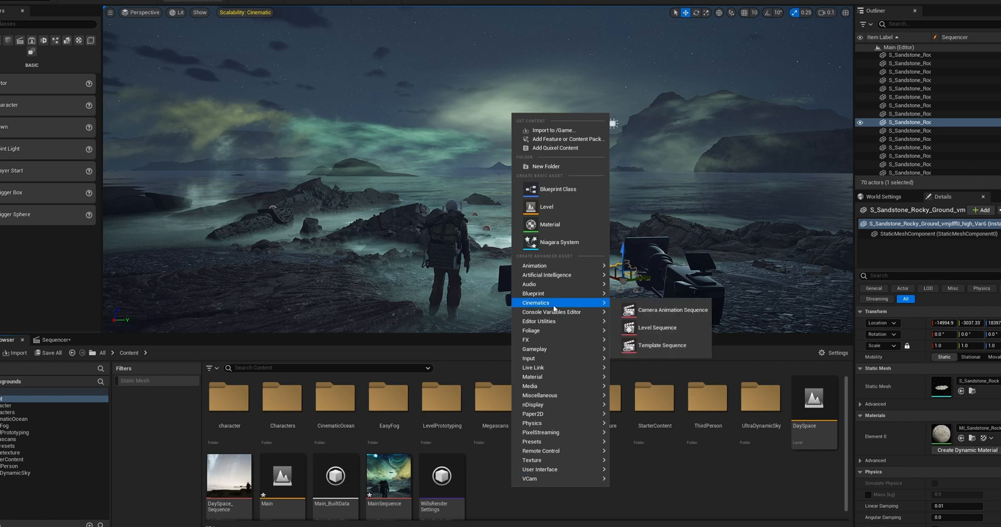
pyautogui.click(547, 166)
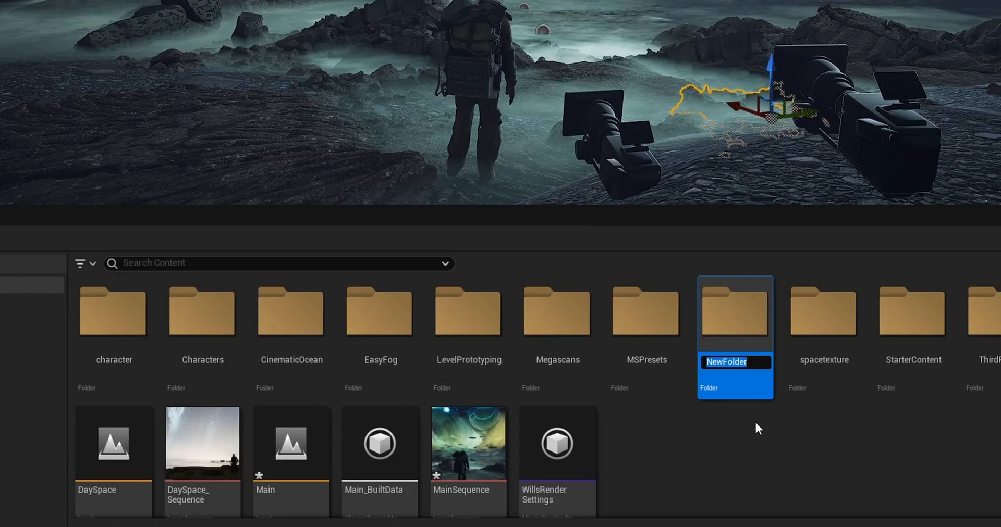
pyautogui.write('MP_SPACE')
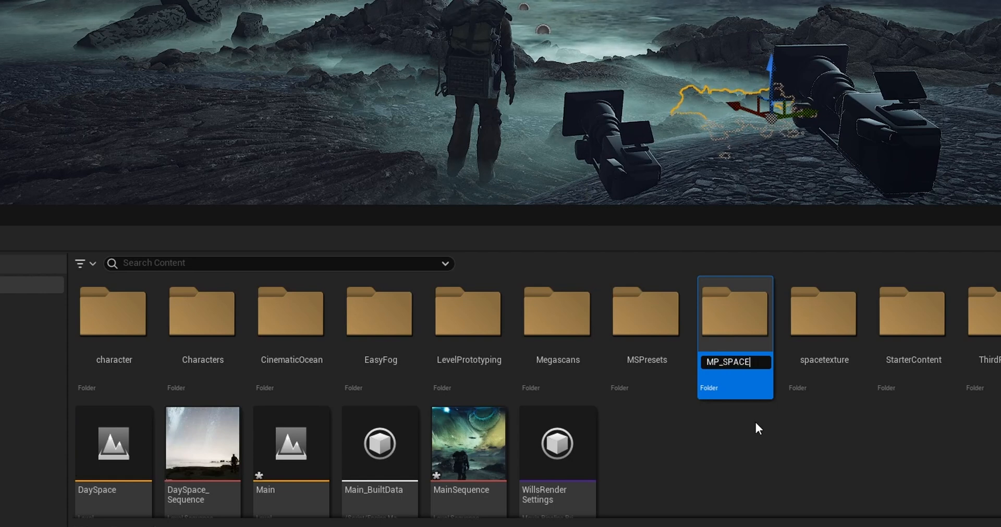
pyautogui.write('SPACETEXTURE')
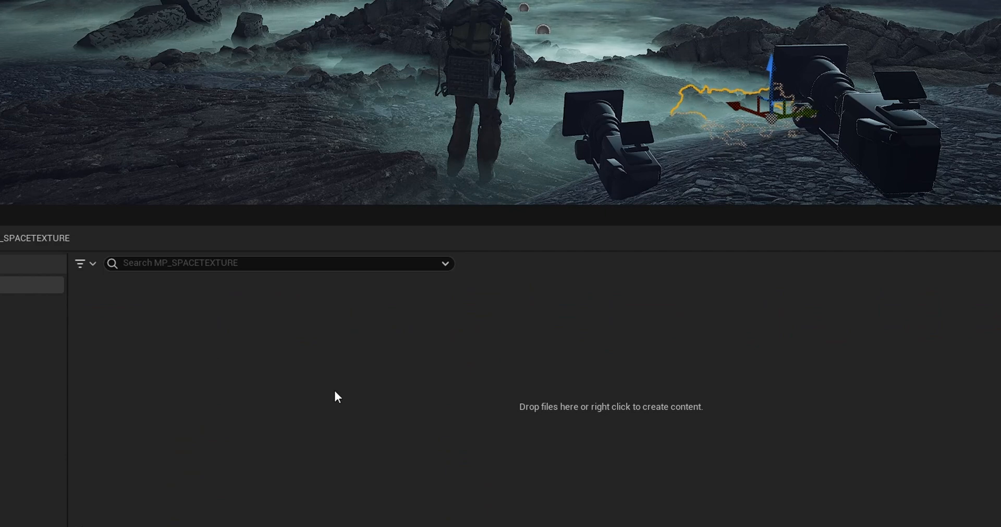
# Create a File Media Source asset named MS_SPACETEXTURE in the folder.
pyautogui.rightClick(336, 396)
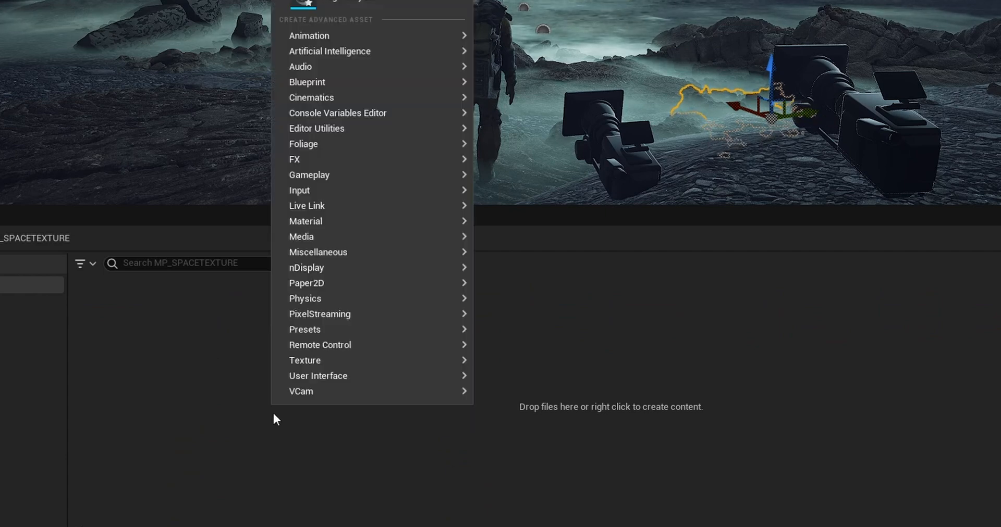
pyautogui.moveTo(300, 237)
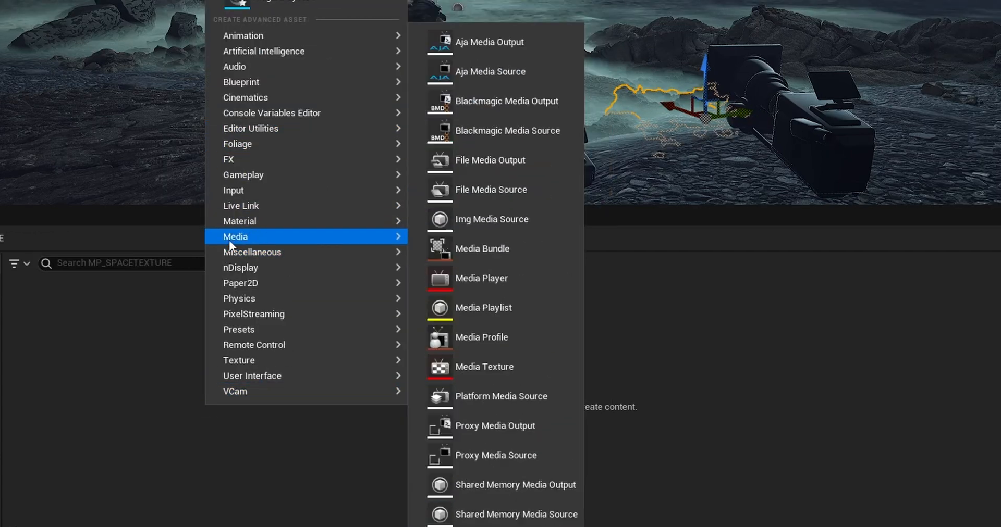
pyautogui.click(490, 189)
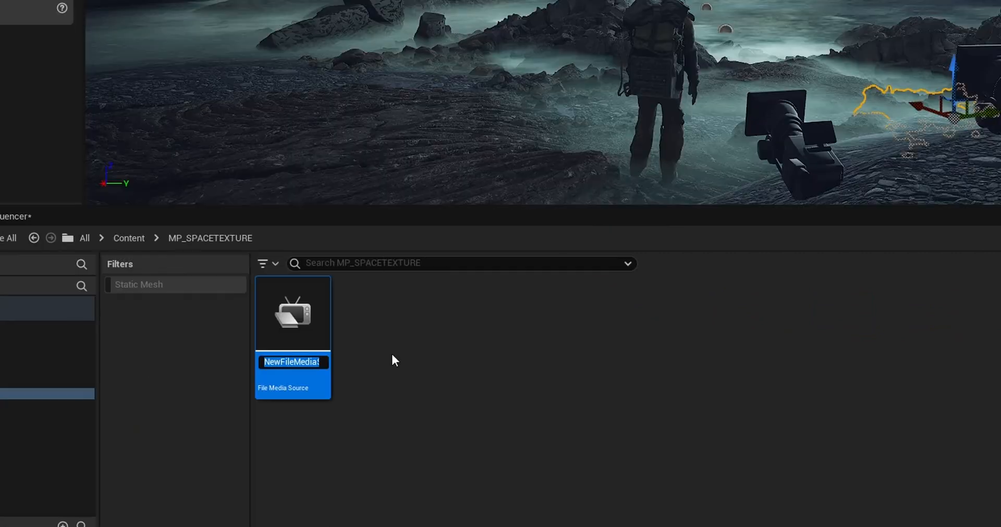
pyautogui.write('MS_SPACETEXTURE')
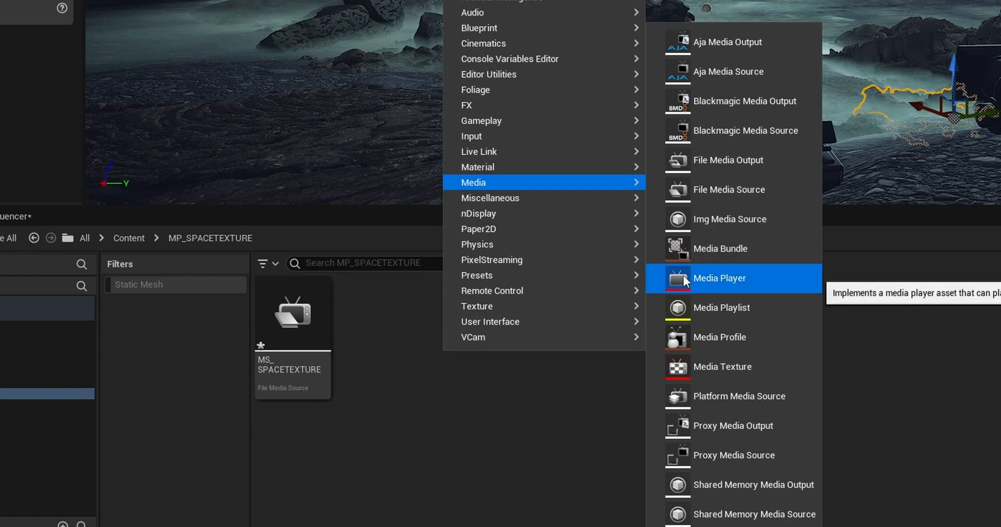
# Create a Media Player with a linked video output MediaTexture asset.
pyautogui.click(718, 277)
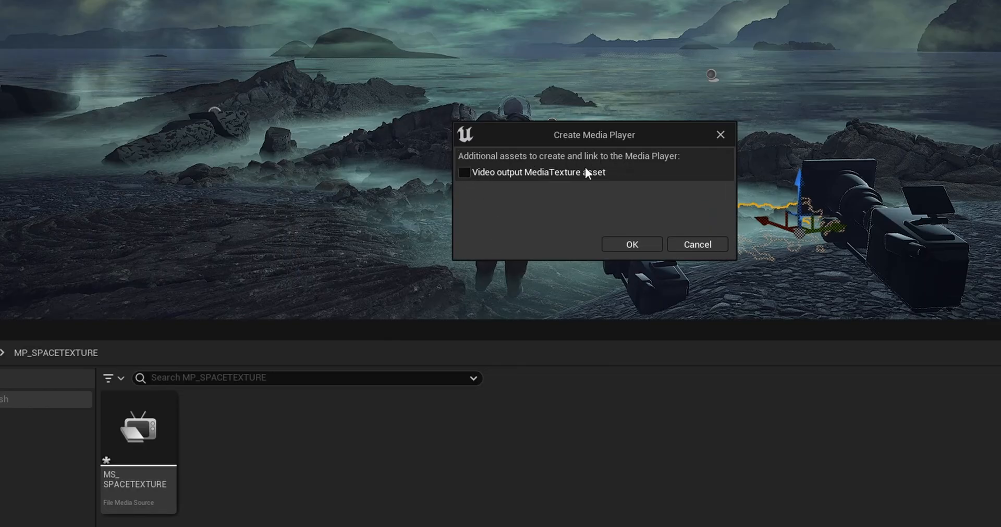
pyautogui.click(465, 172)
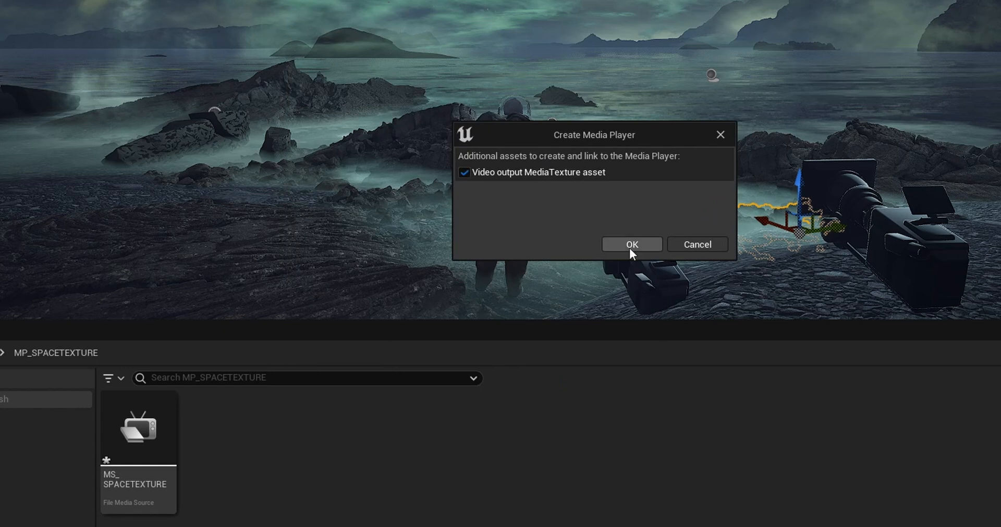
pyautogui.moveTo(627, 248)
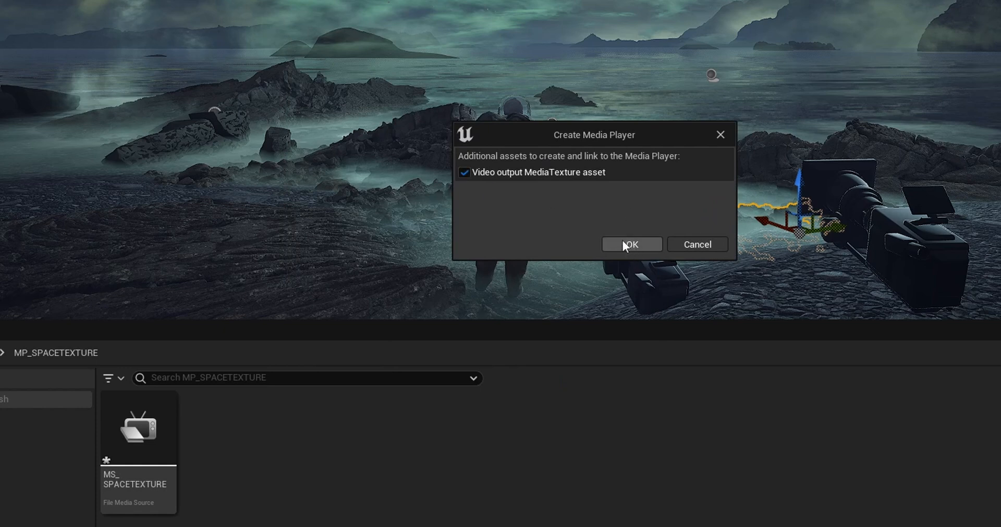
pyautogui.click(630, 245)
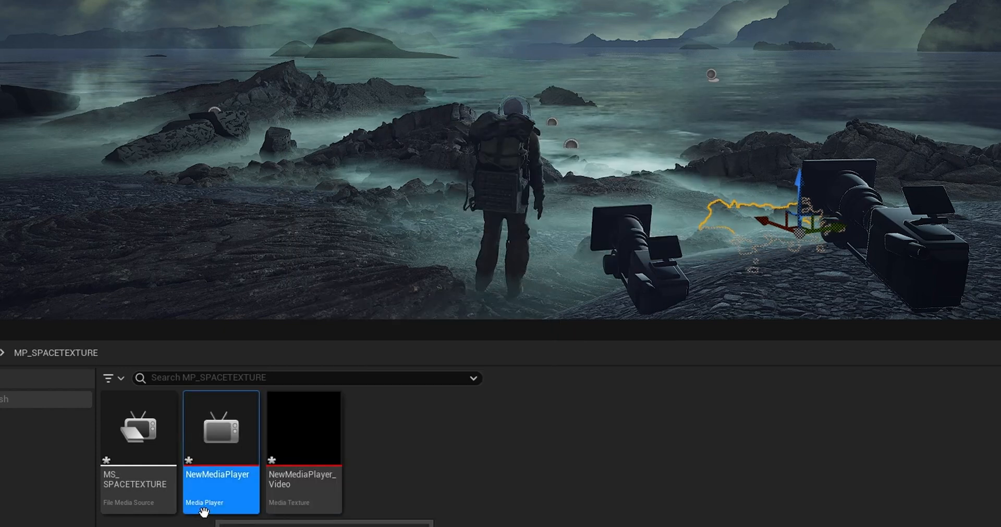
pyautogui.moveTo(220, 476)
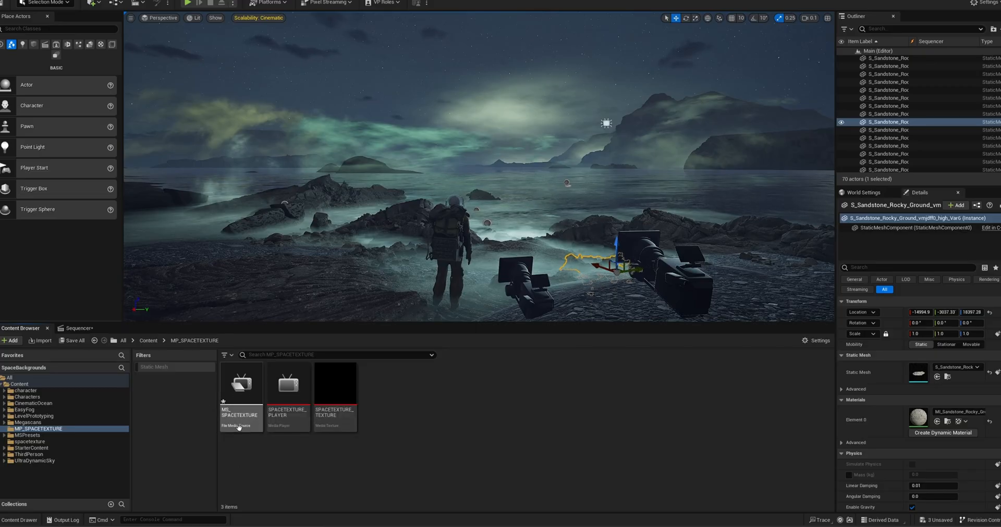
# Set the MS_SPACETEXTURE file path to the 5 - Sweep Nova.mp4 video.
pyautogui.doubleClick(241, 382)
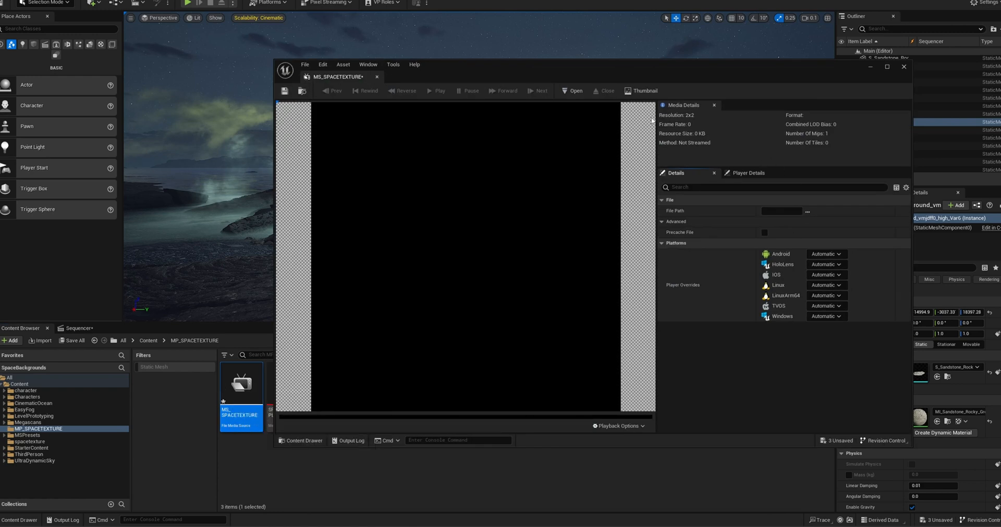
pyautogui.moveTo(807, 211)
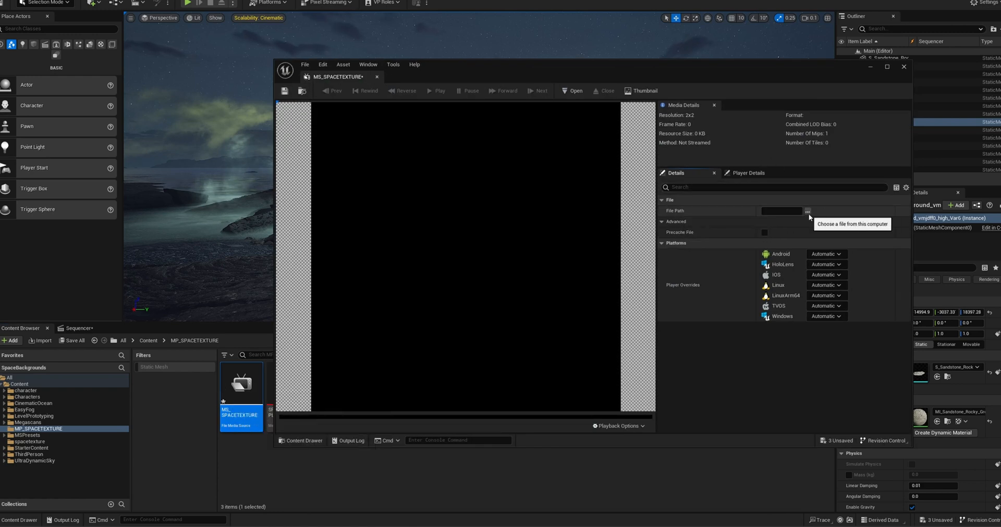
pyautogui.click(806, 210)
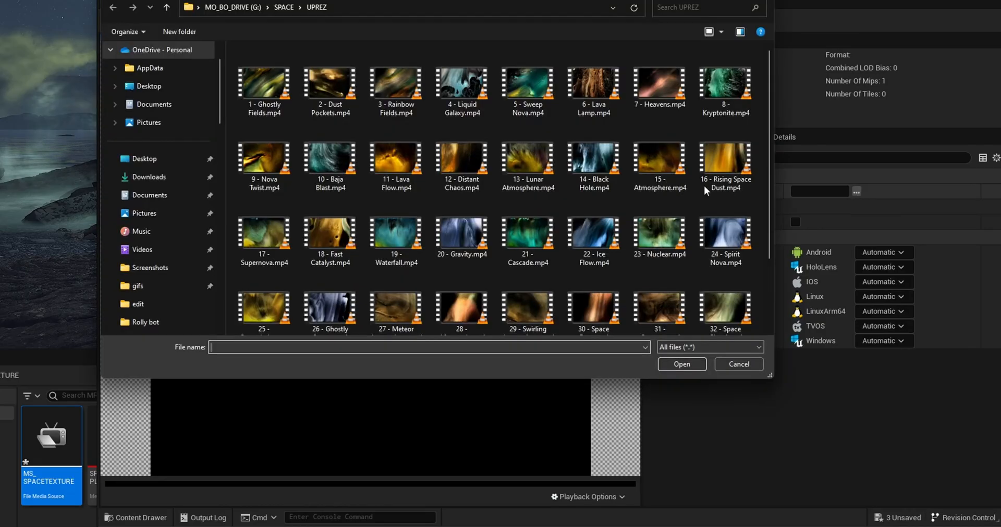
pyautogui.click(528, 159)
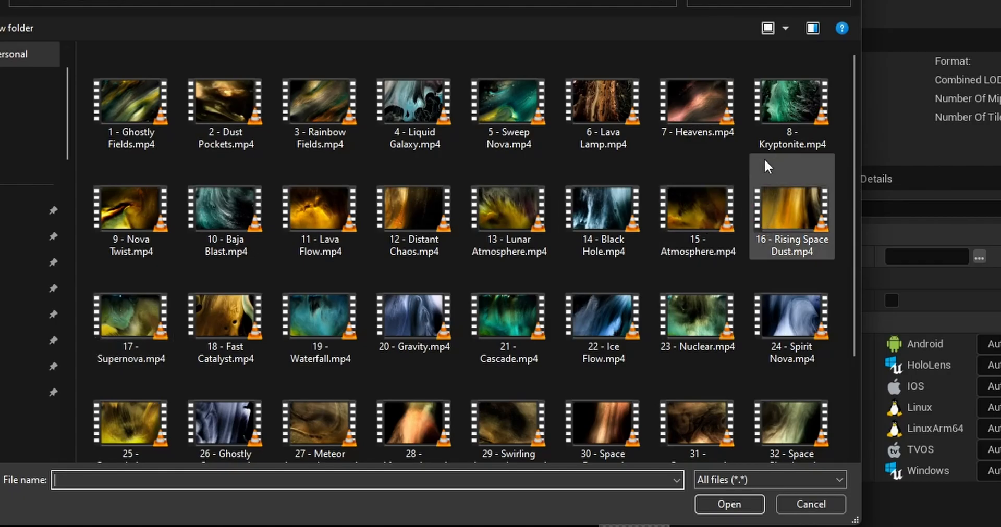
pyautogui.click(509, 102)
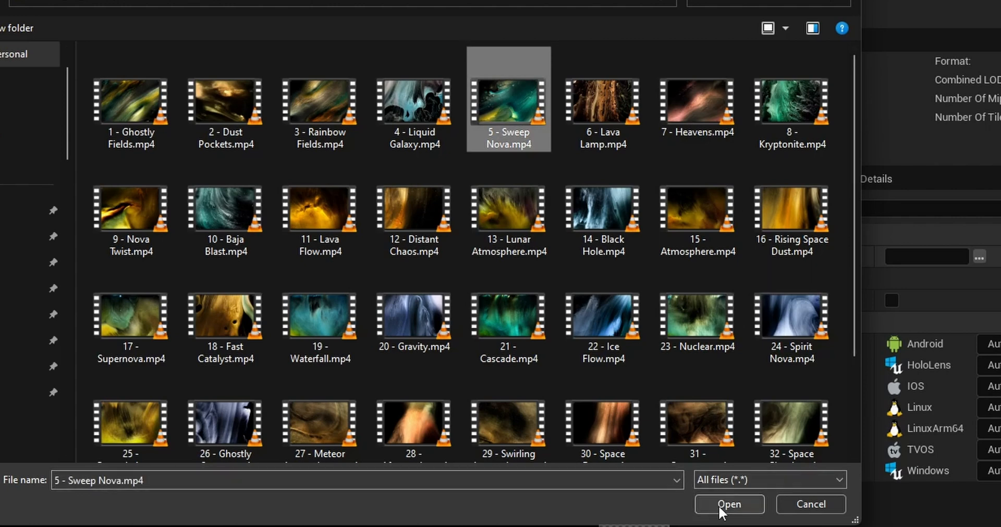
pyautogui.click(729, 505)
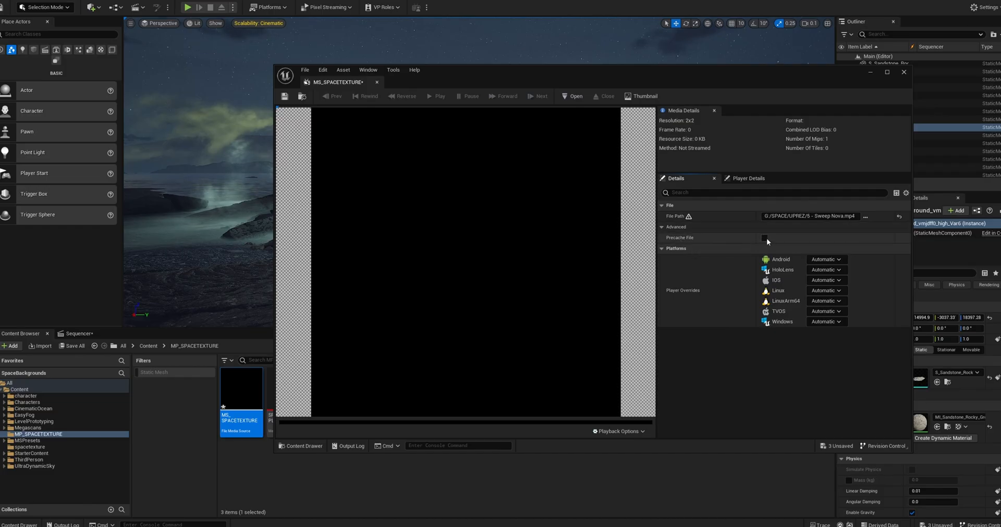
# Enable Precache File on the media source and close its editor.
pyautogui.click(764, 238)
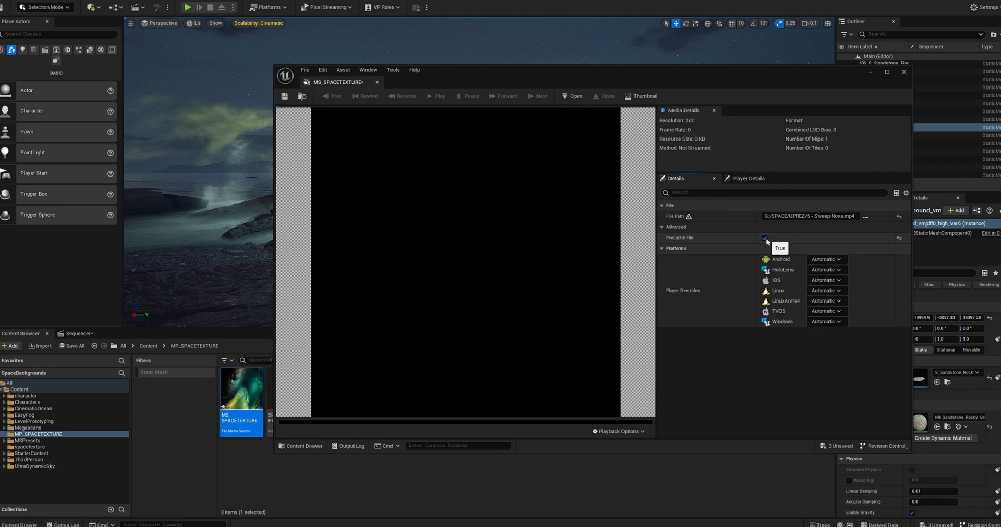
pyautogui.click(764, 238)
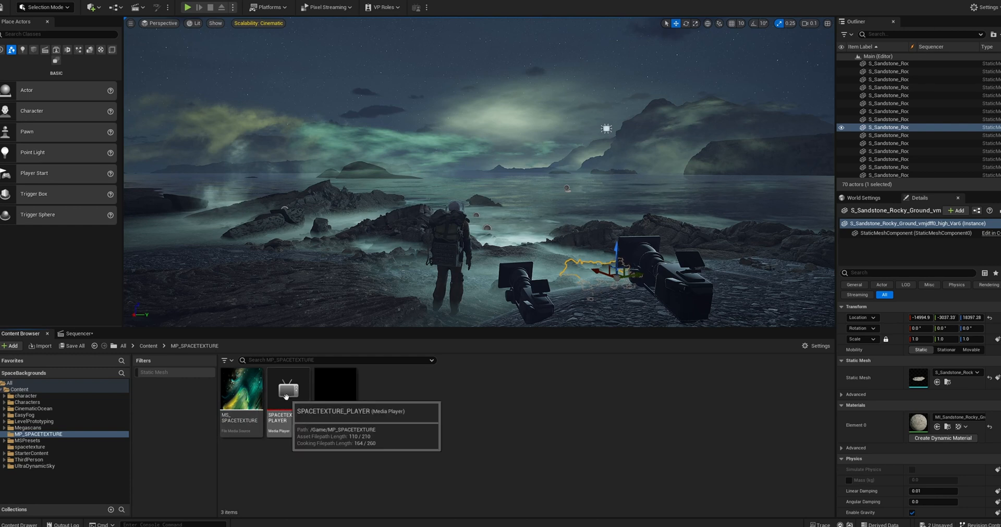
# Play MS_SPACETEXTURE in SPACETEXTURE_PLAYER and turn on Loop playback.
pyautogui.doubleClick(287, 390)
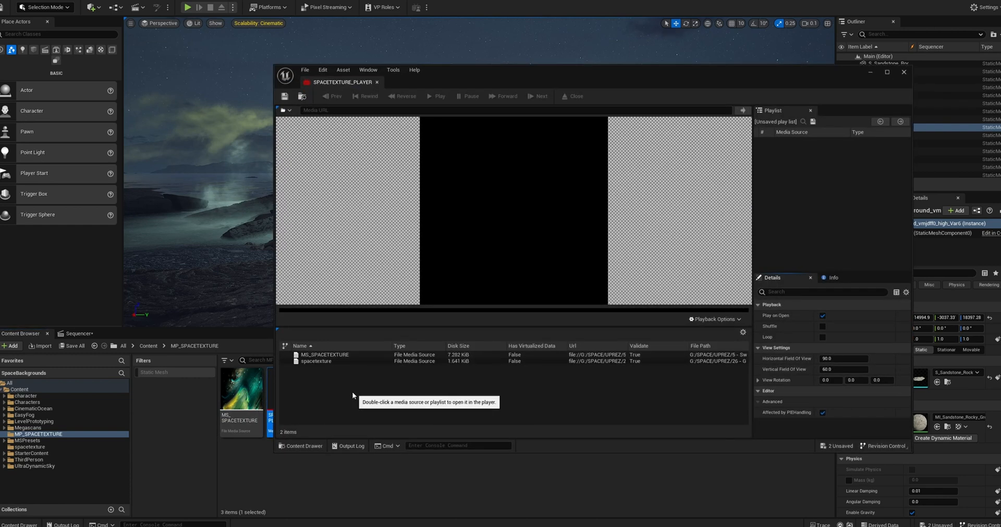
pyautogui.moveTo(324, 355)
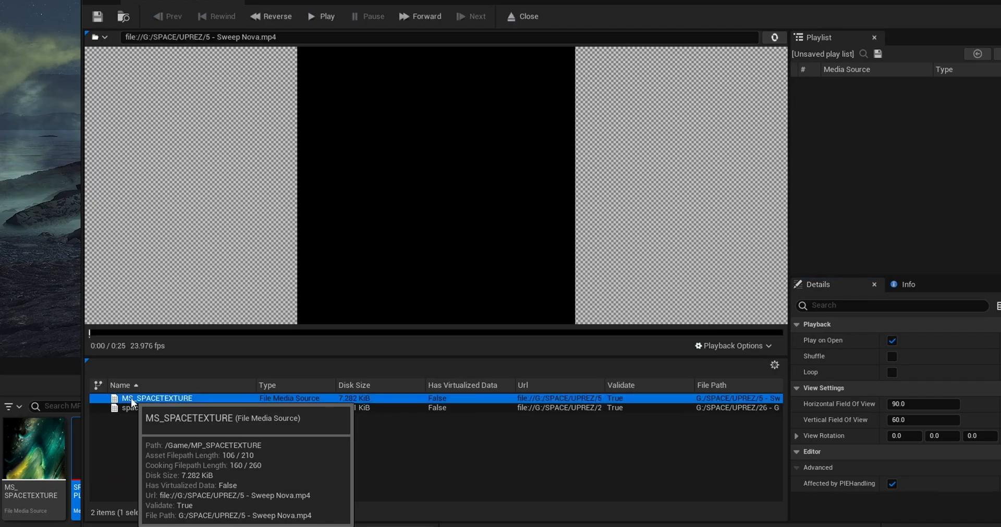
pyautogui.click(325, 15)
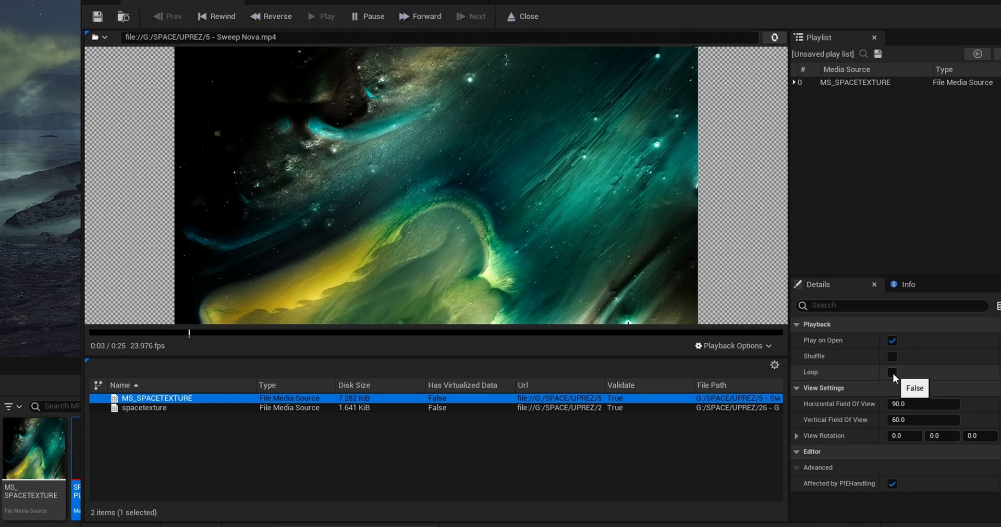
pyautogui.click(892, 372)
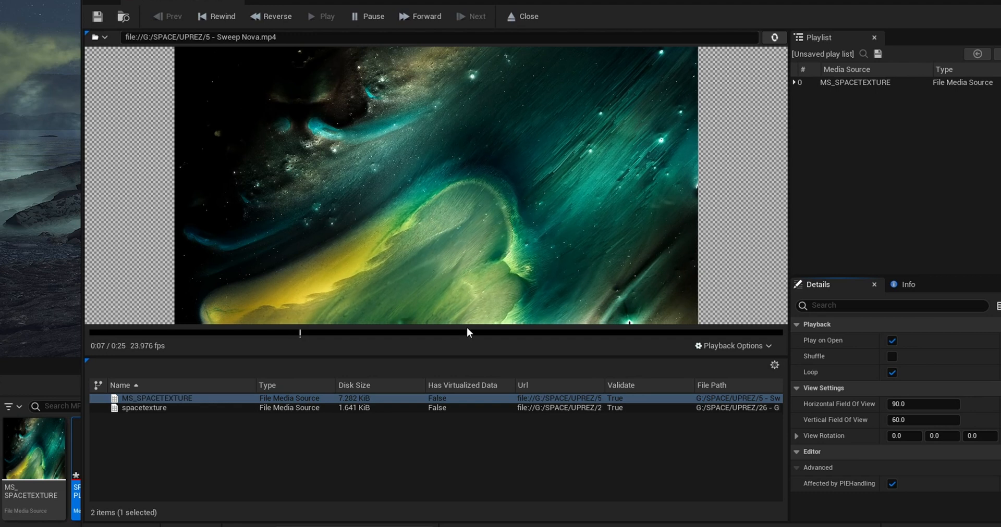
pyautogui.moveTo(97, 17)
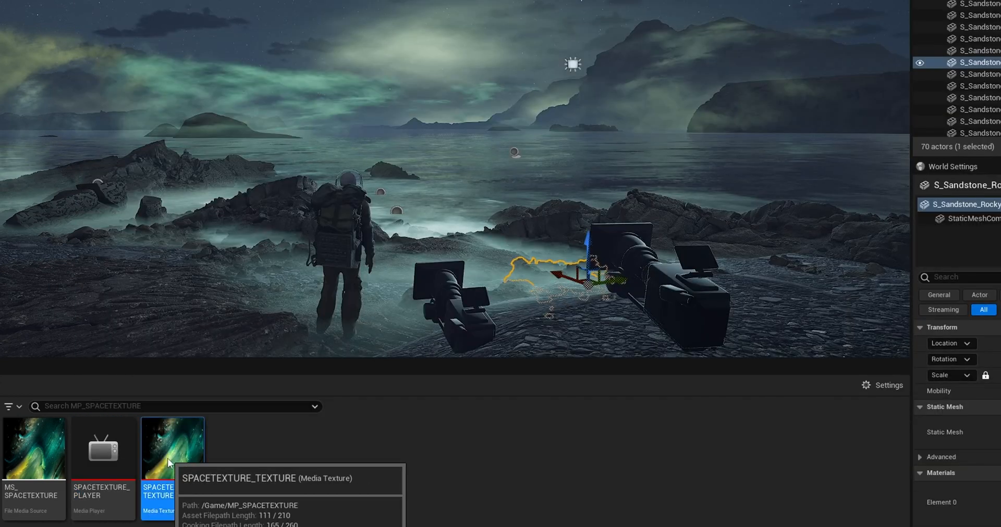
# Preview SPACETEXTURE_TEXTURE showing the space video, then close its editor.
pyautogui.doubleClick(172, 449)
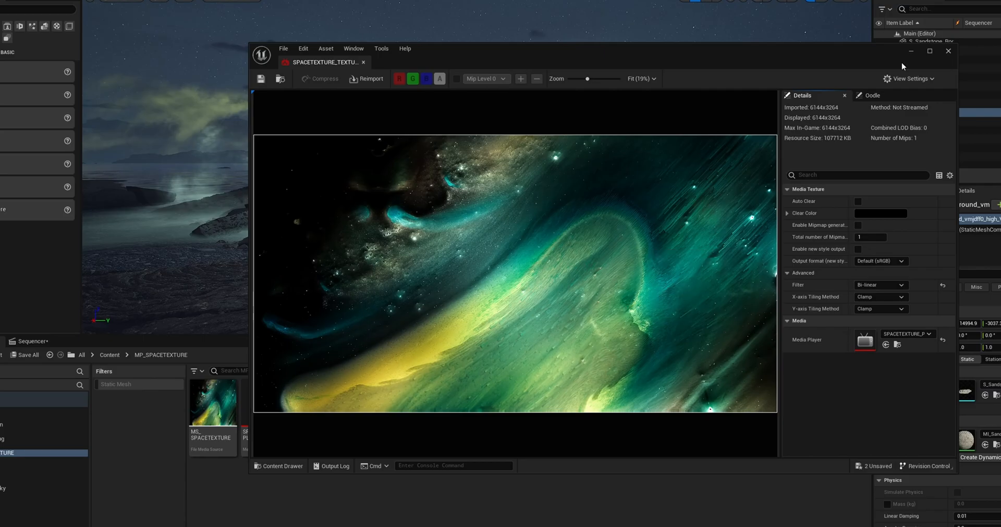
pyautogui.click(948, 50)
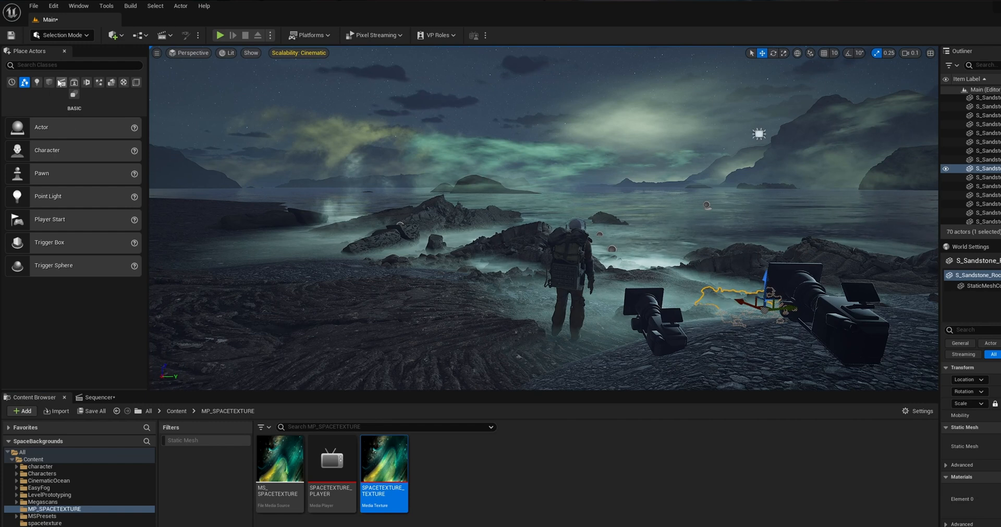
# Place a Plane from the Shapes list into the level near the astronaut.
pyautogui.click(49, 82)
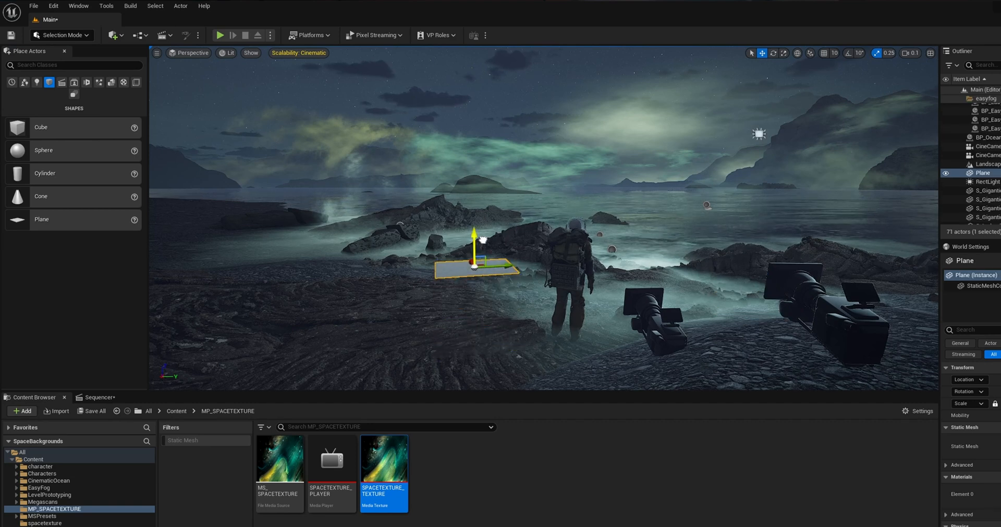
pyautogui.moveTo(475, 256); pyautogui.dragTo(458, 242)
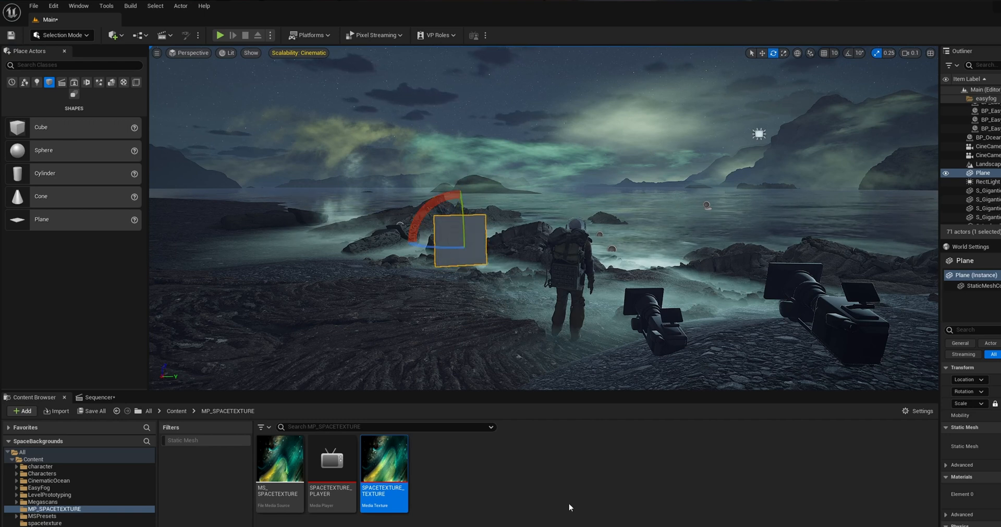
pyautogui.moveTo(382, 460)
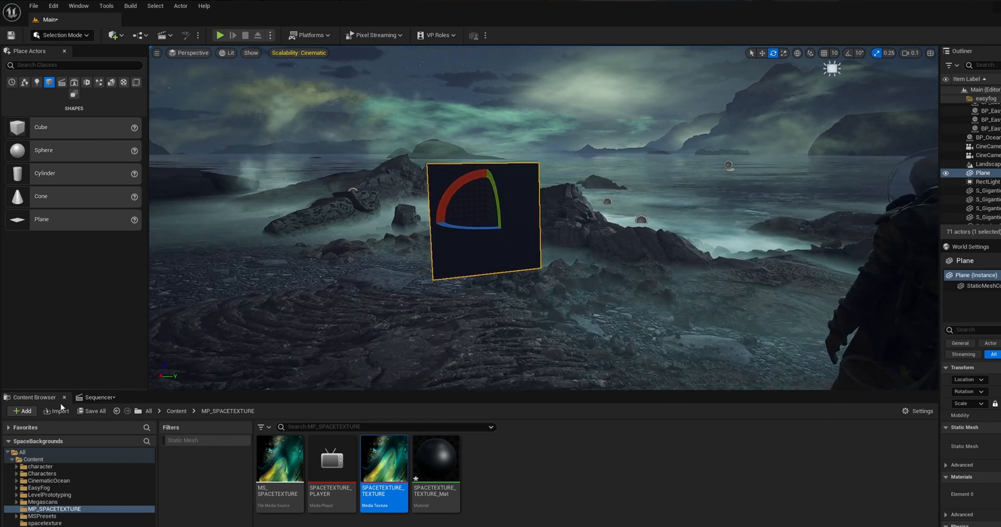
# Add a Media track to the sequence and list Media Source assets to add.
pyautogui.click(100, 397)
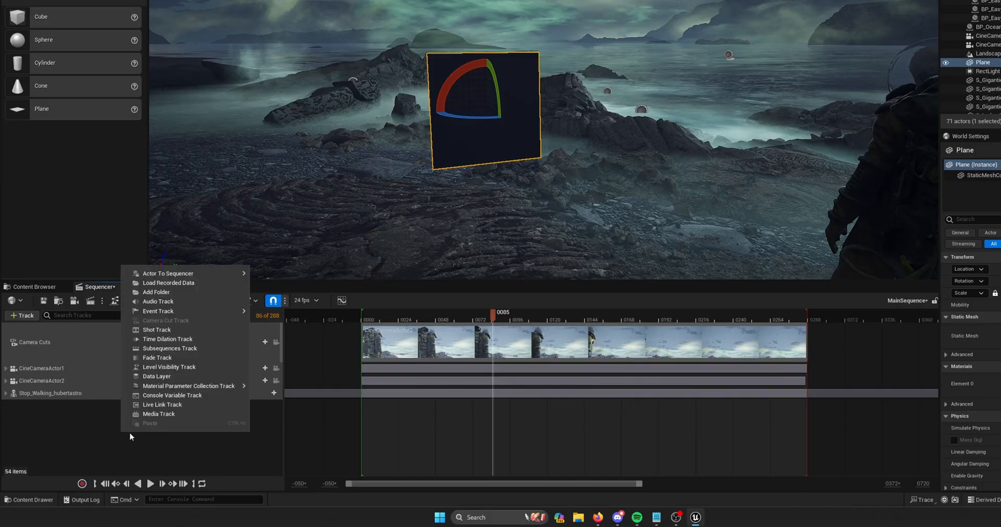
pyautogui.moveTo(169, 414)
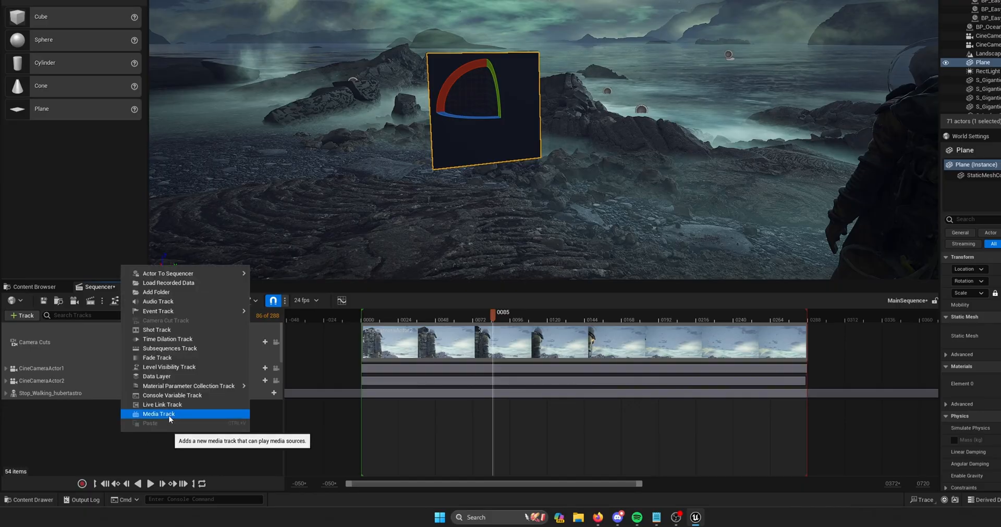
pyautogui.click(159, 414)
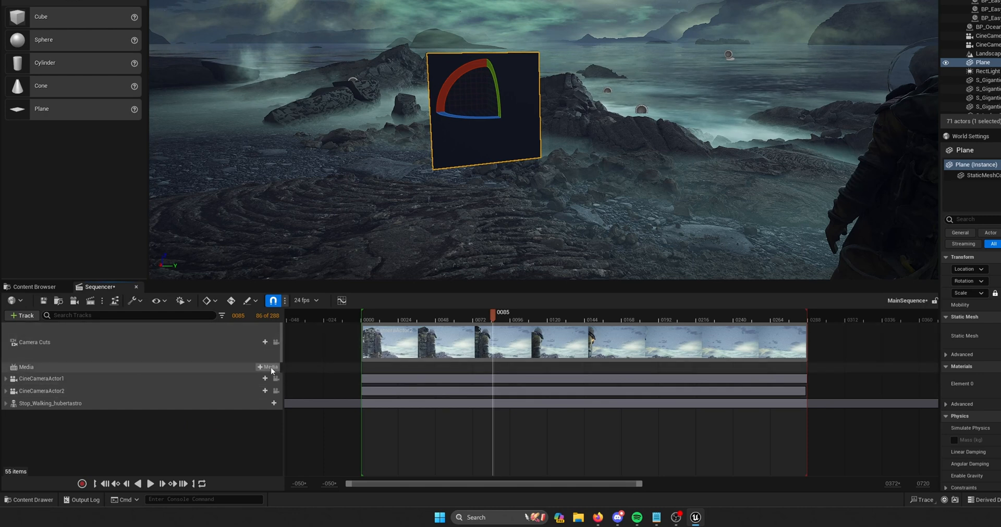
pyautogui.click(268, 367)
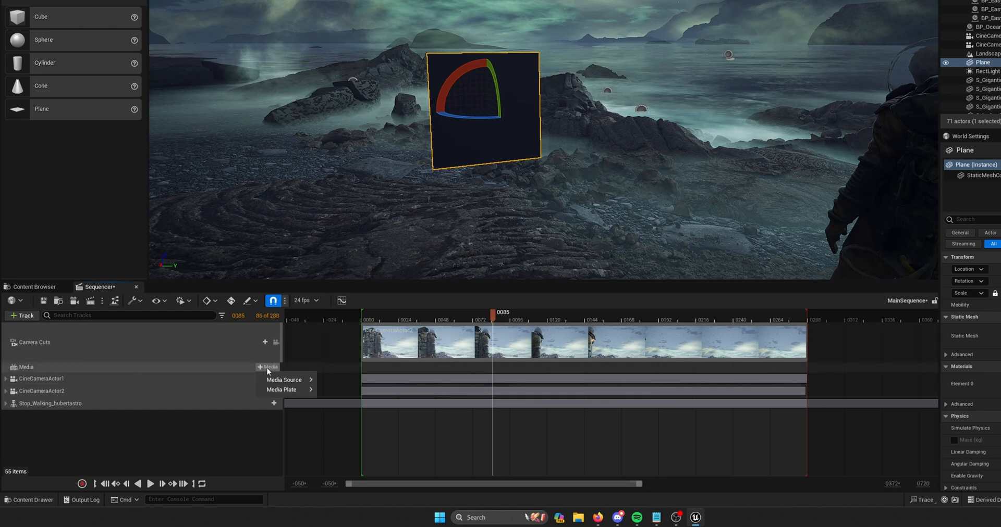
pyautogui.click(284, 380)
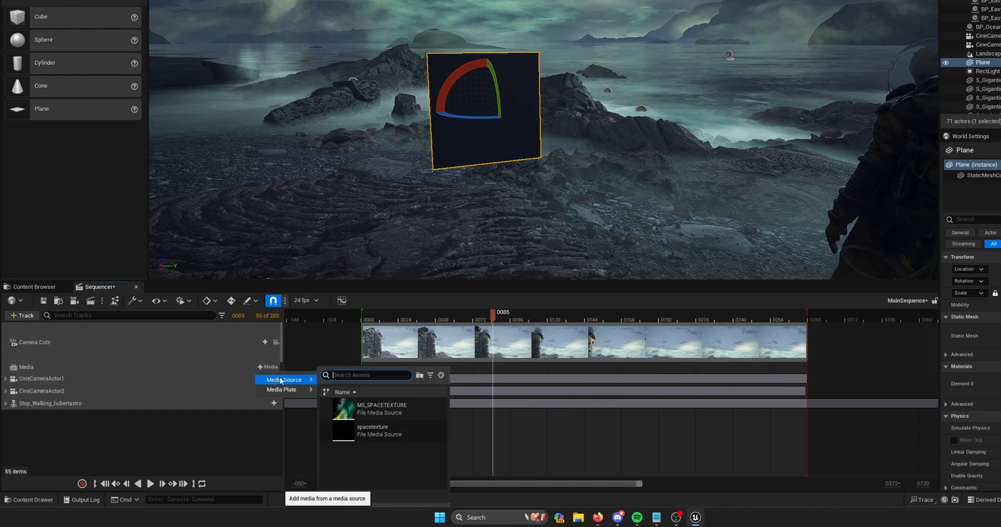
pyautogui.moveTo(373, 409)
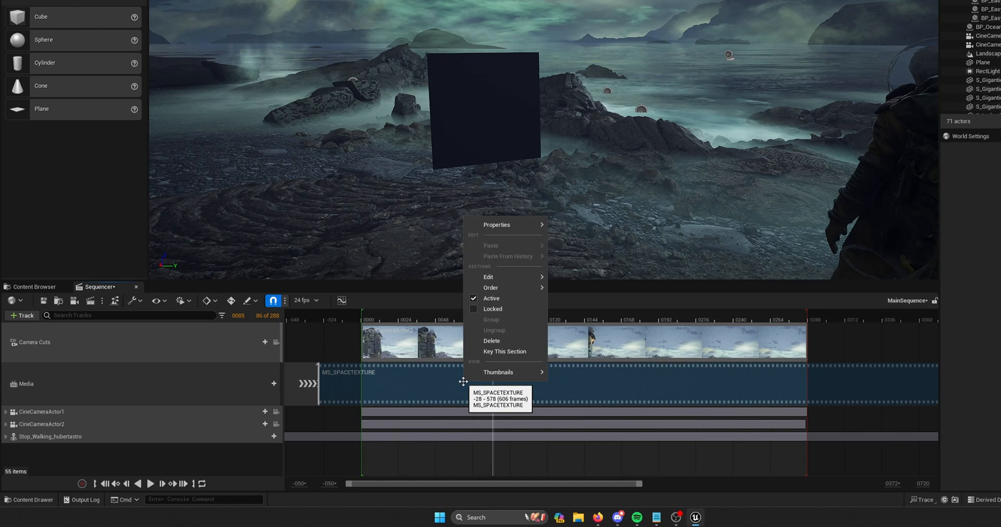
# Set the media section's Media Source property to MS_SPACETEXTURE.
pyautogui.click(496, 225)
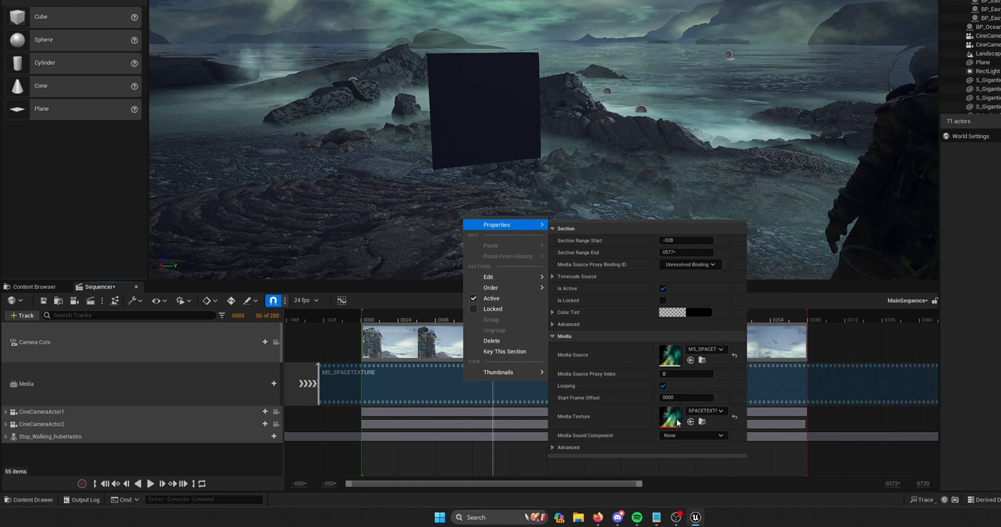
pyautogui.moveTo(701, 357)
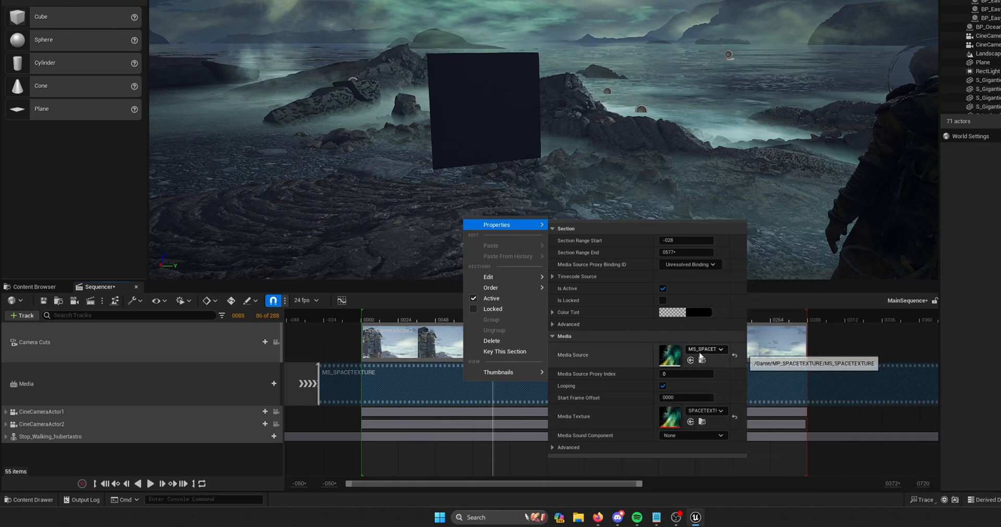
pyautogui.click(721, 349)
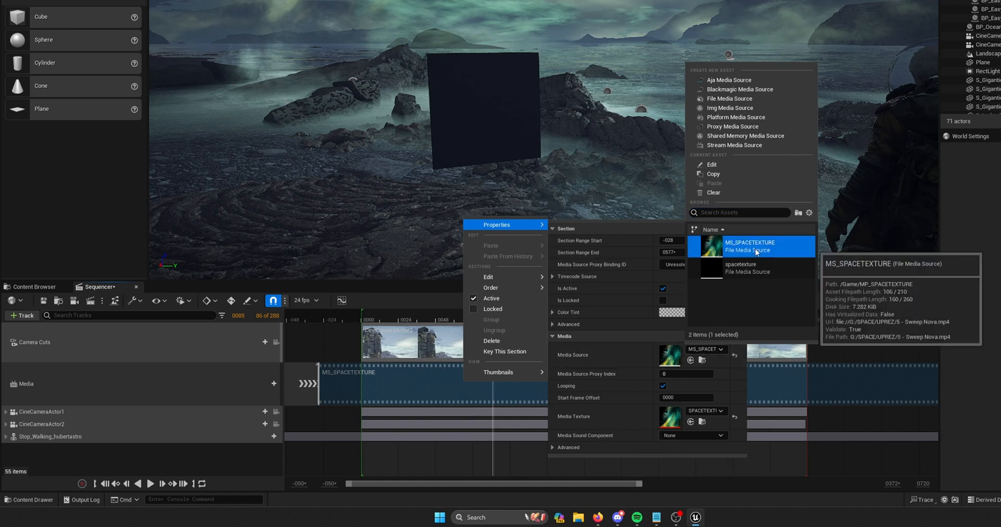
pyautogui.click(312, 444)
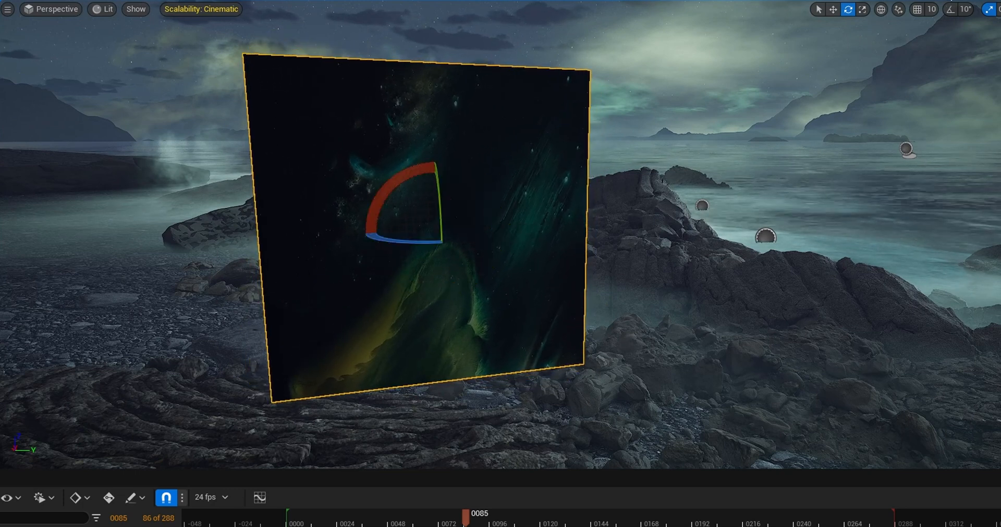
# Open the Content Drawer to browse the MP_SPACETEXTURE media assets.
pyautogui.click(861, 9)
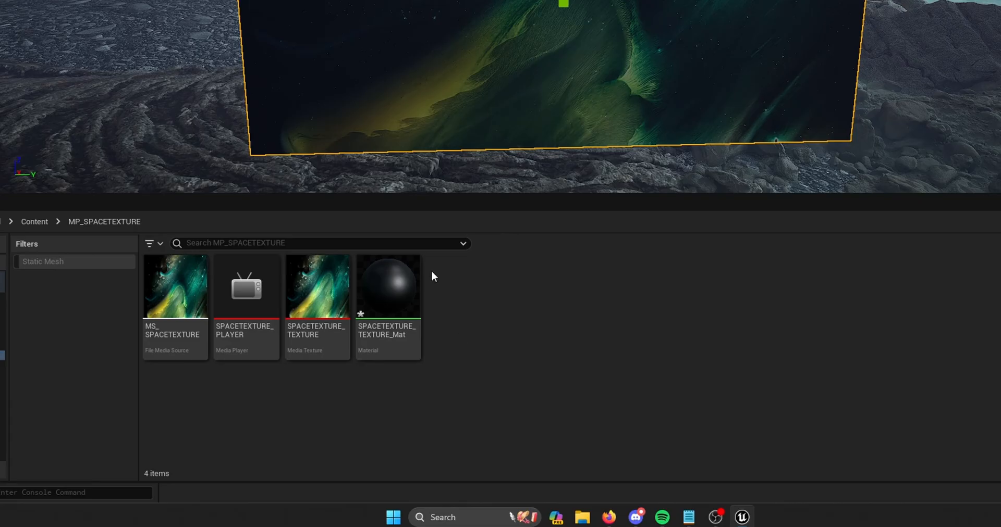
# Open SPACETEXTURE_TEXTURE_Mat and break the texture alpha link to Opacity Mask.
pyautogui.click(388, 285)
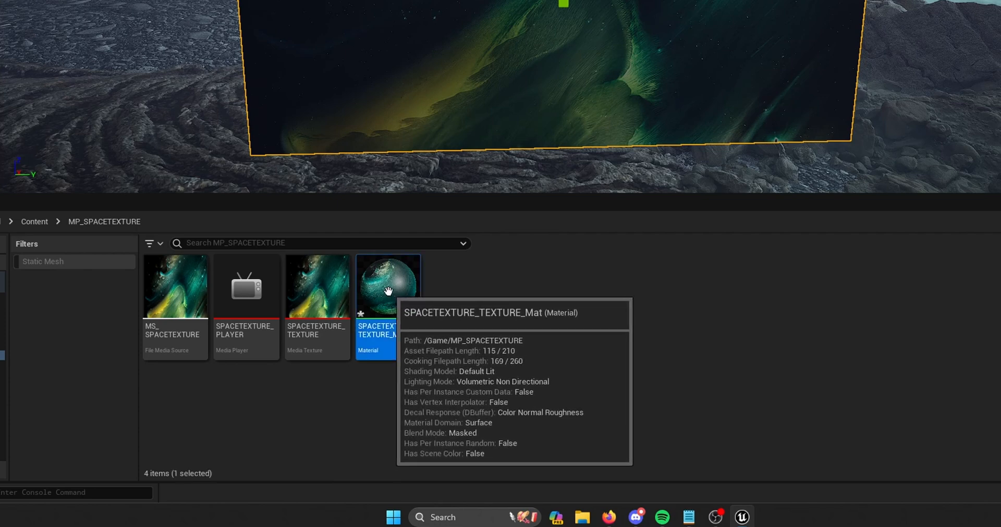
pyautogui.doubleClick(387, 286)
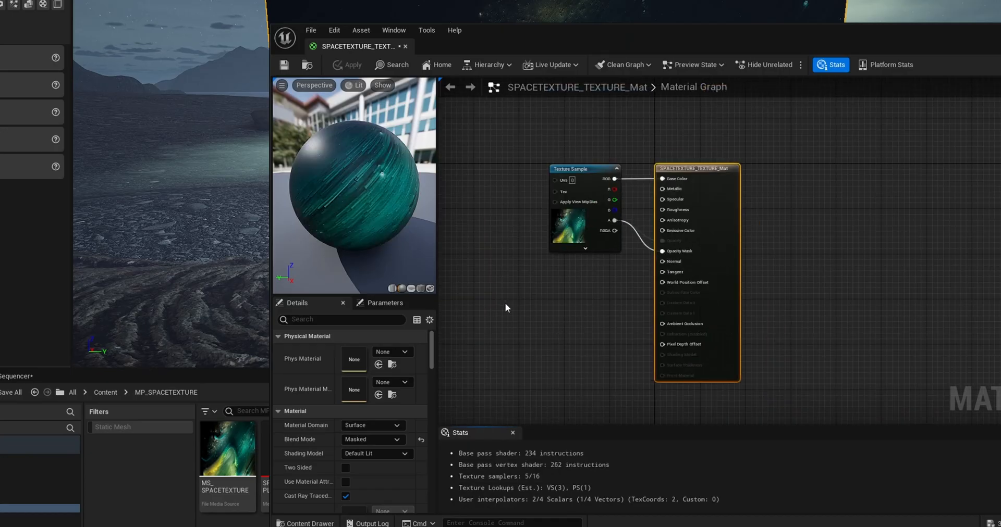
pyautogui.click(582, 169)
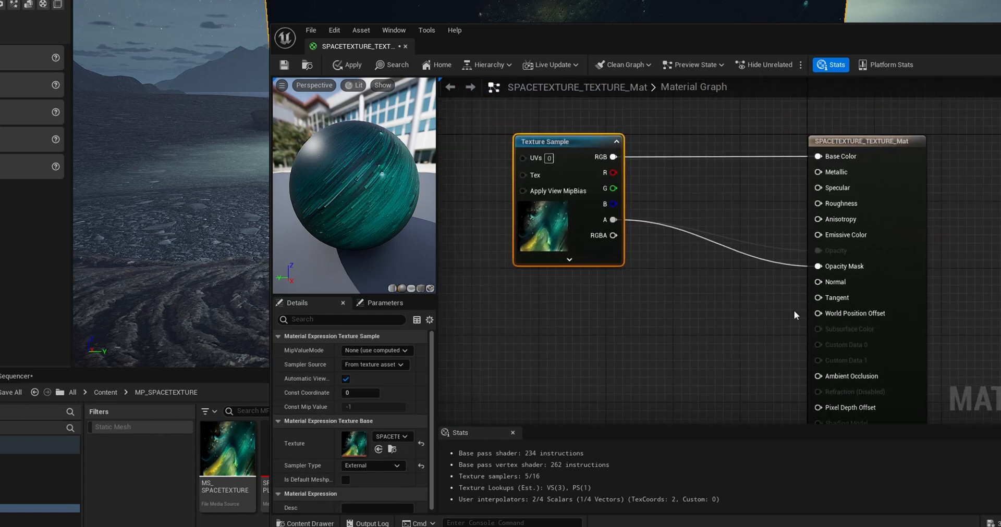
pyautogui.click(865, 141)
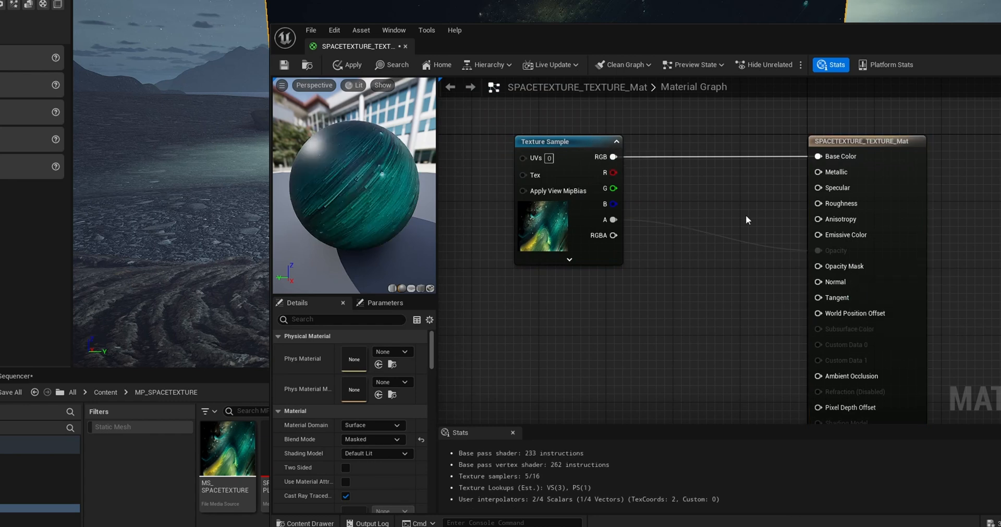
pyautogui.moveTo(836, 258)
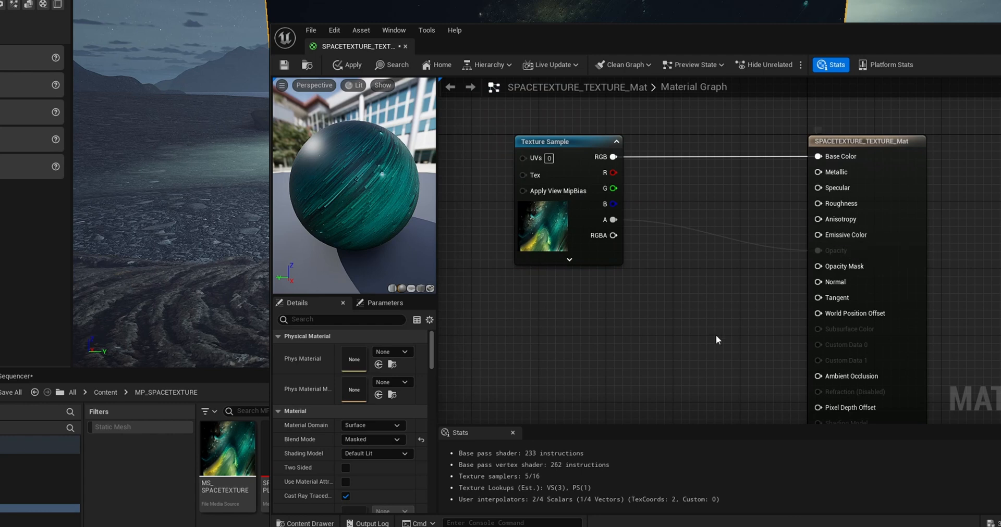
pyautogui.moveTo(681, 352)
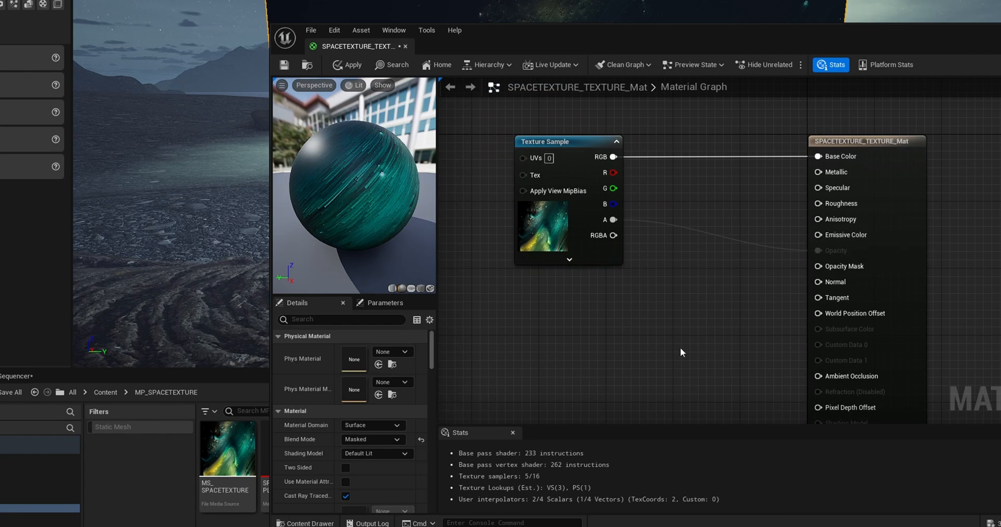
# Add a Multiply node and a Constant to scale the texture colour into Emissive Color.
pyautogui.write('multip')
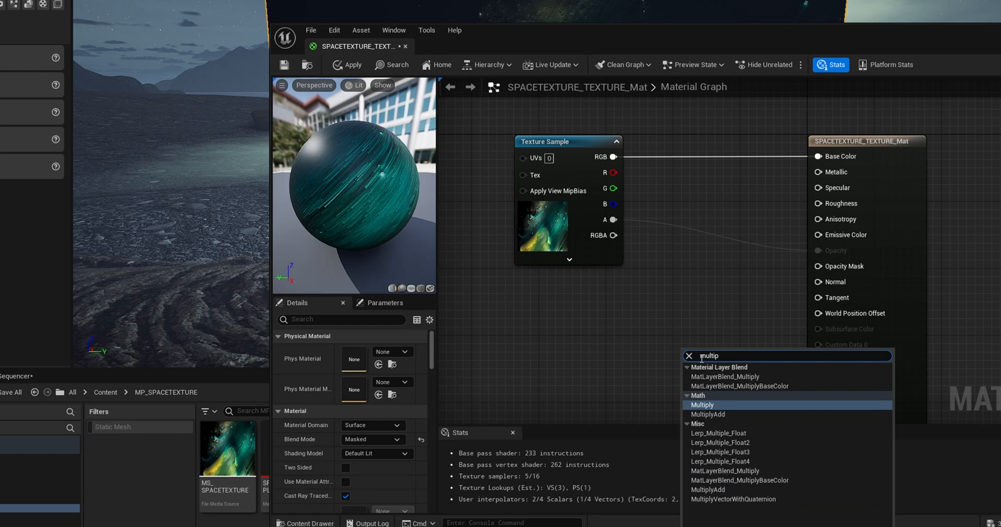
pyautogui.click(701, 404)
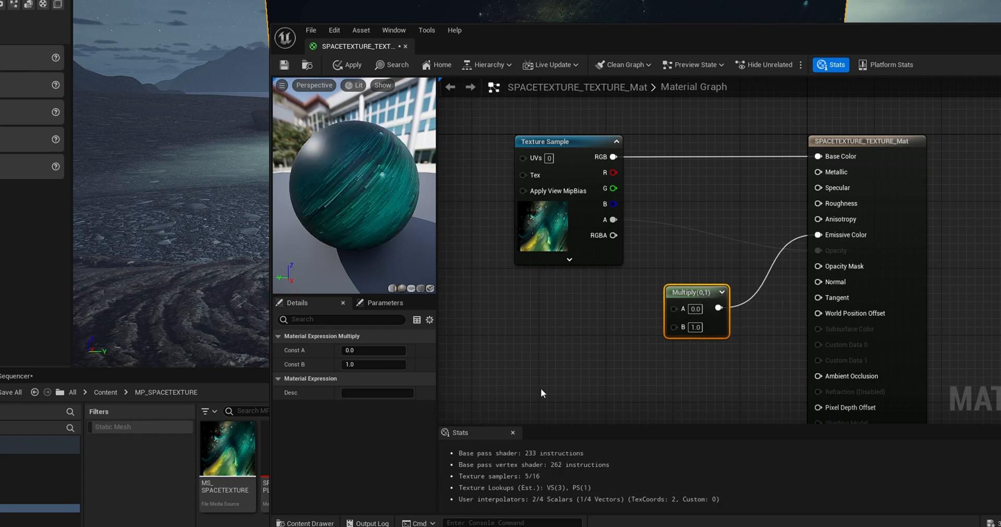
pyautogui.click(585, 384)
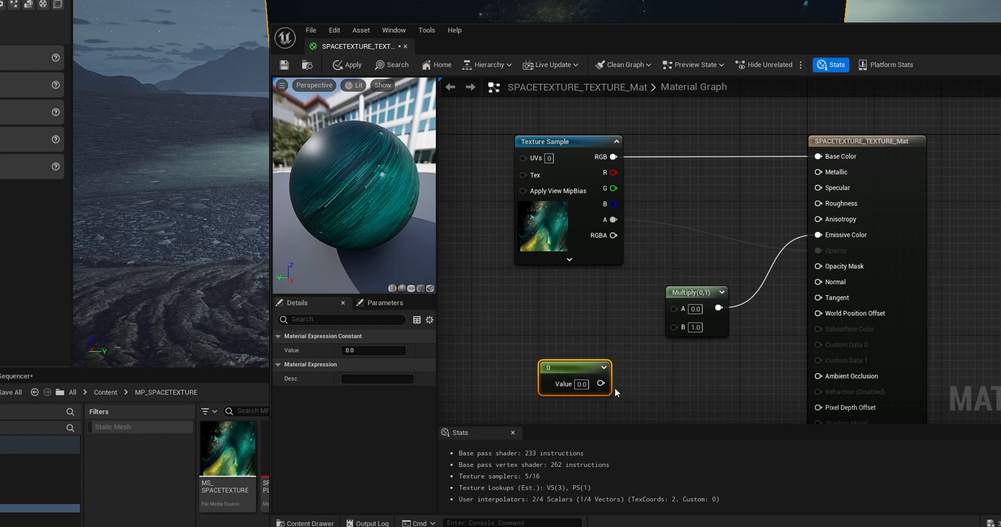
pyautogui.moveTo(599, 384)
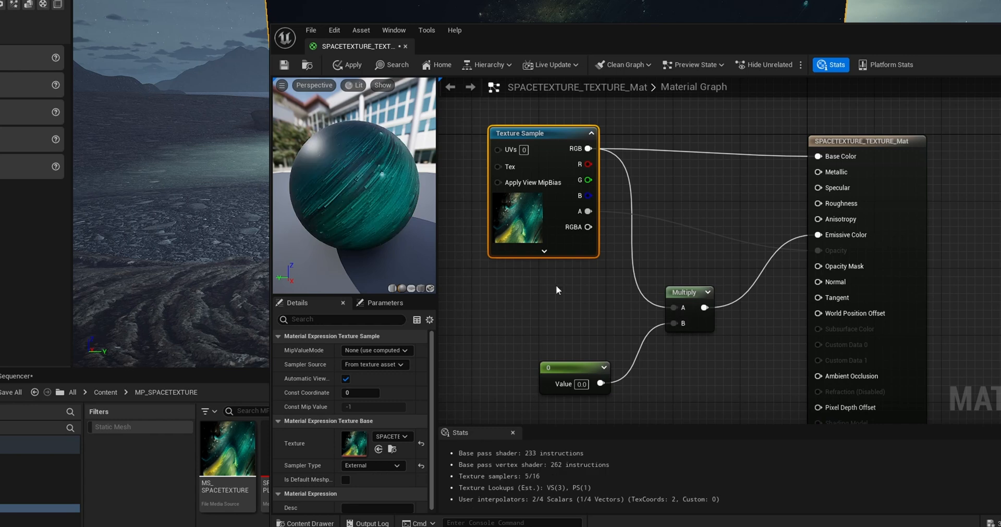
pyautogui.moveTo(283, 64)
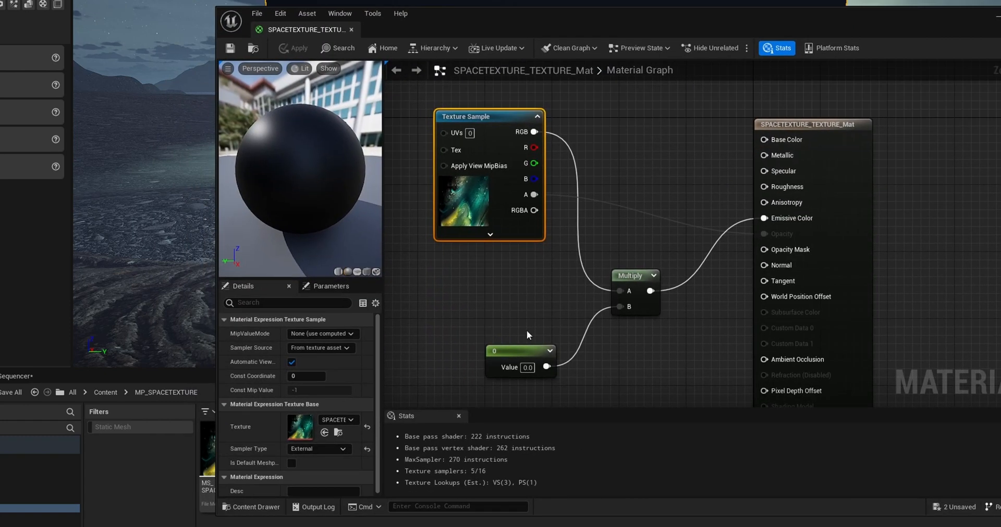
pyautogui.click(494, 334)
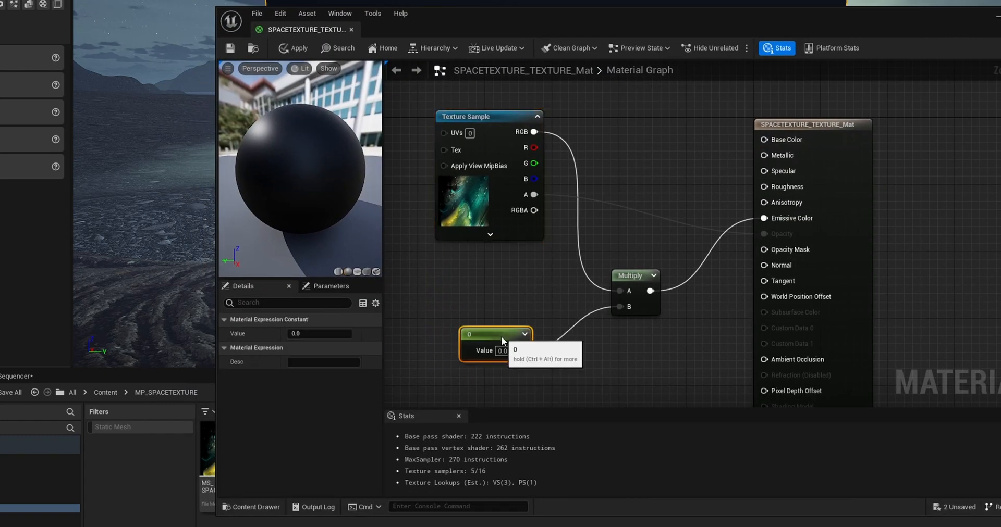
pyautogui.moveTo(508, 261)
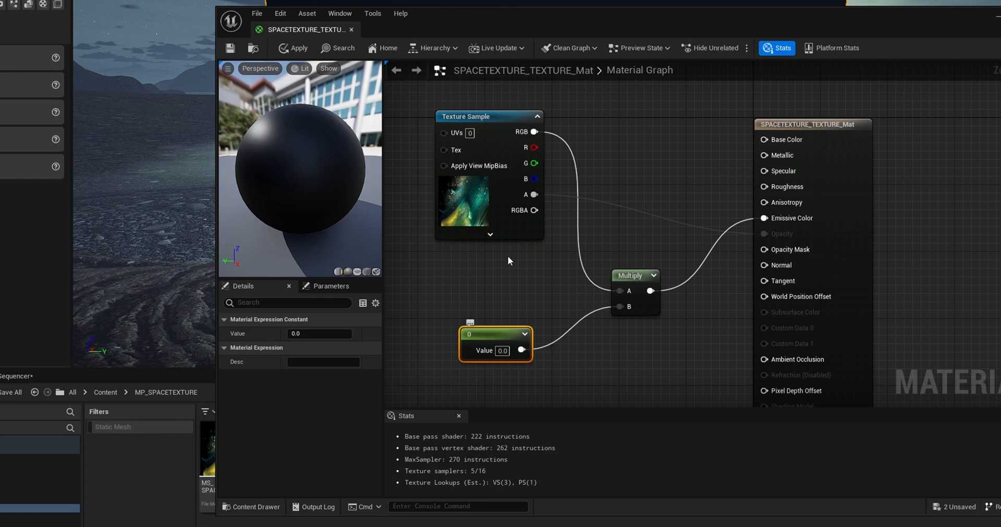
pyautogui.moveTo(275, 372)
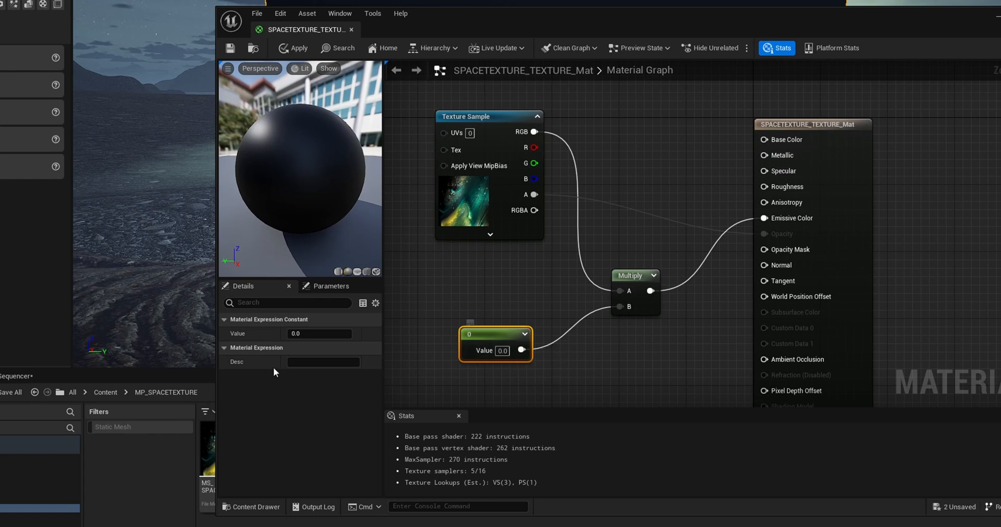